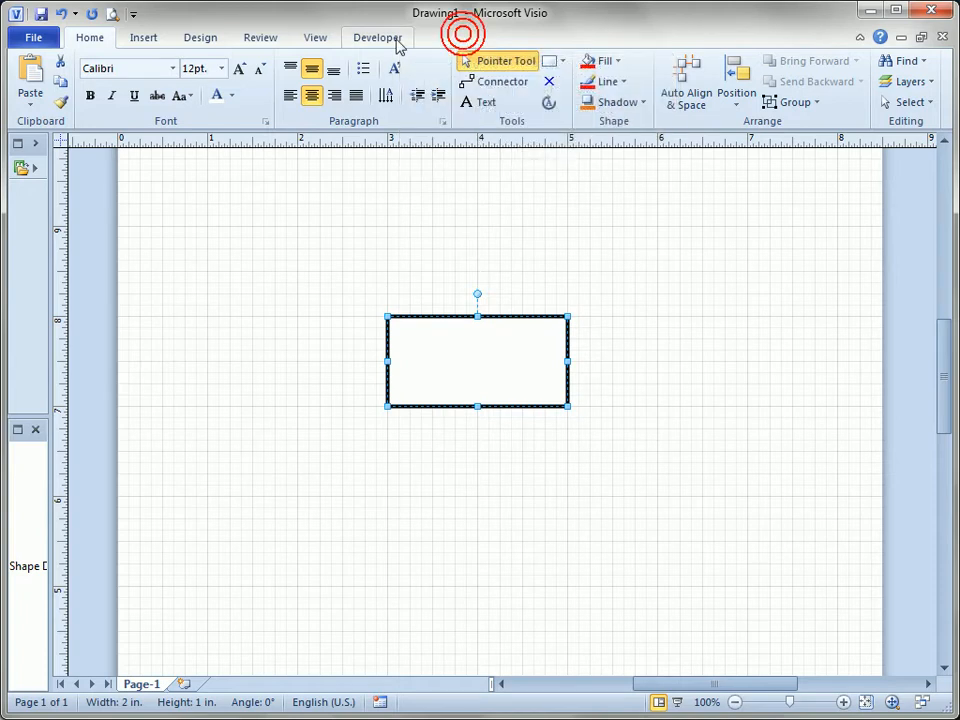
Show the Developer tab's Show ShapeSheet choices, then the rectangle's right-click menu.
left_click(377, 37)
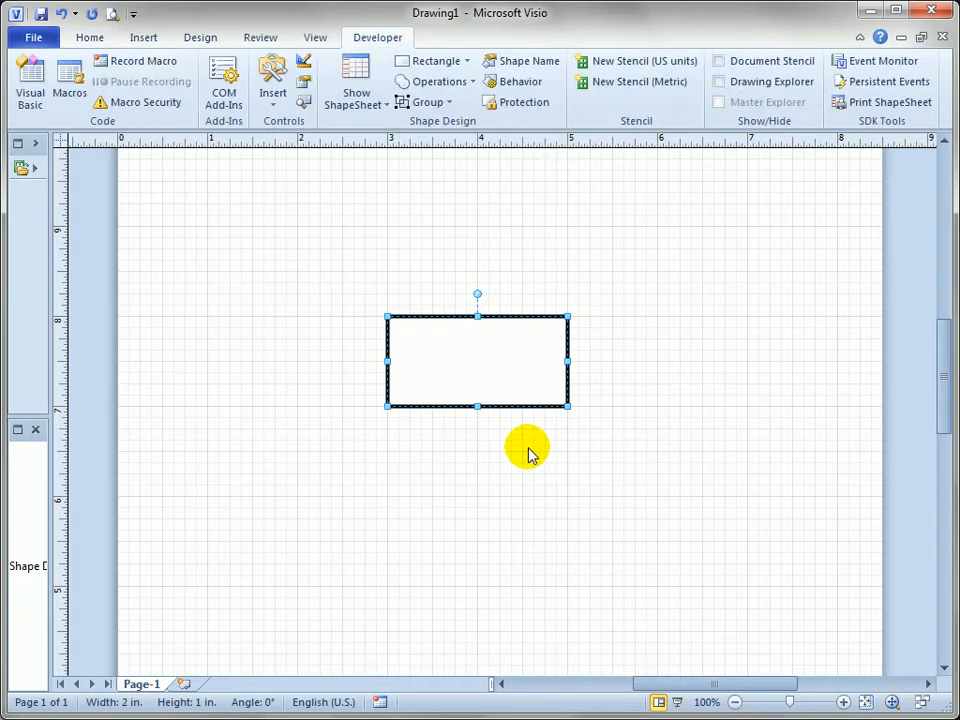
mouse_move(356, 82)
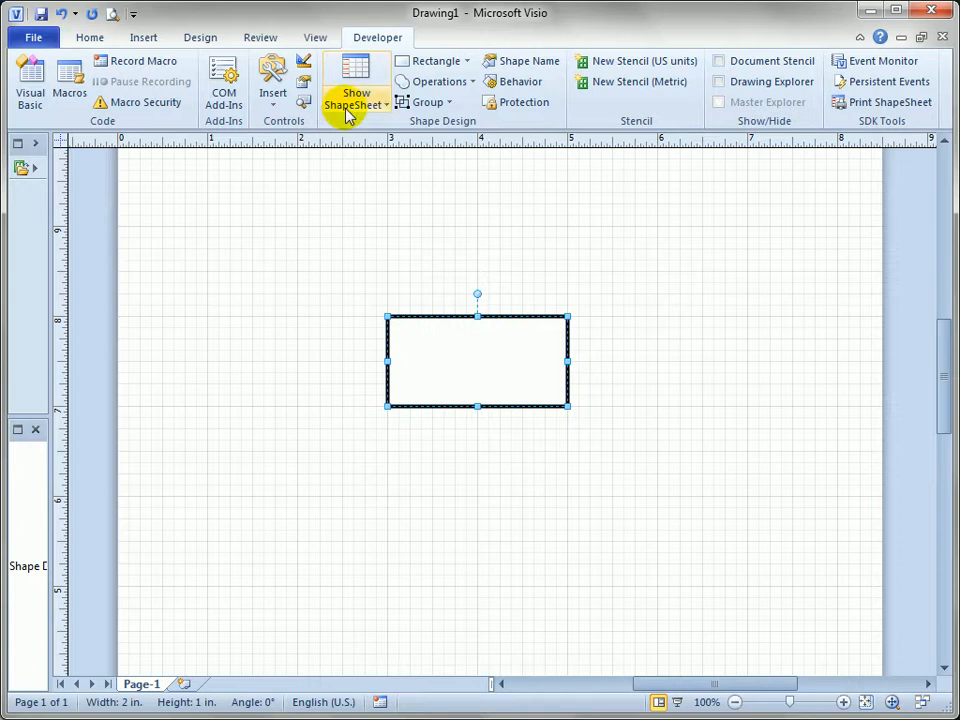
mouse_move(357, 85)
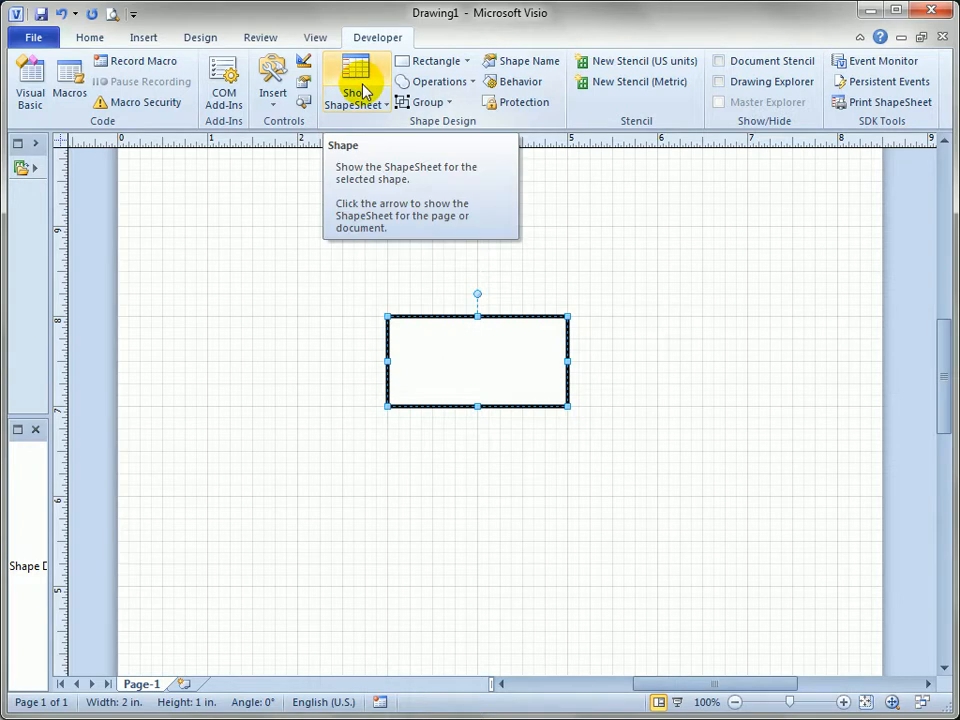
mouse_move(598, 102)
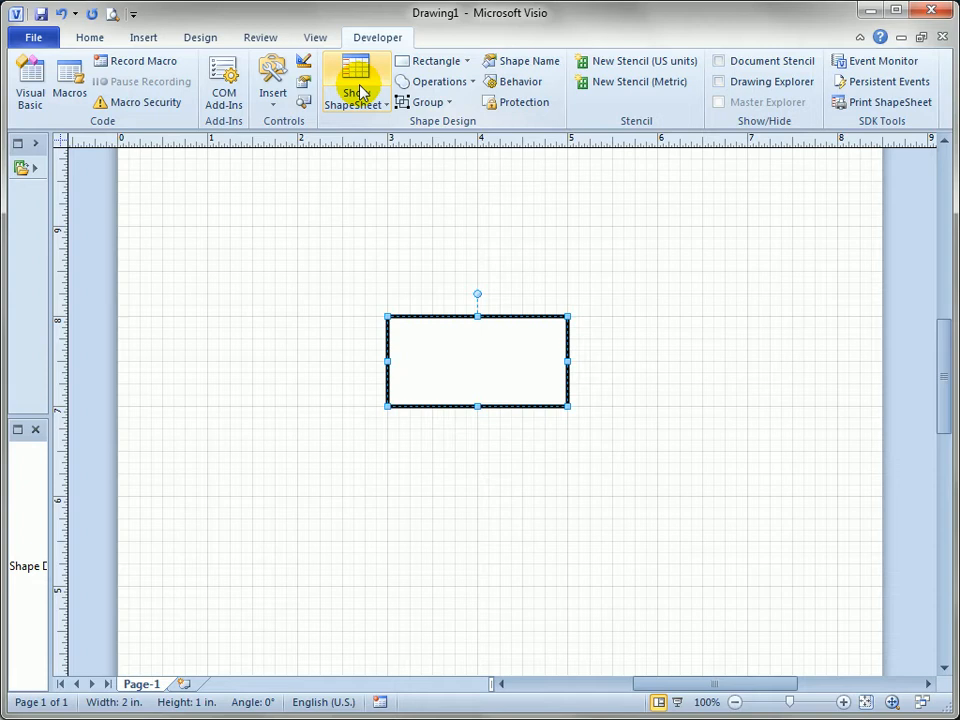
left_click(357, 97)
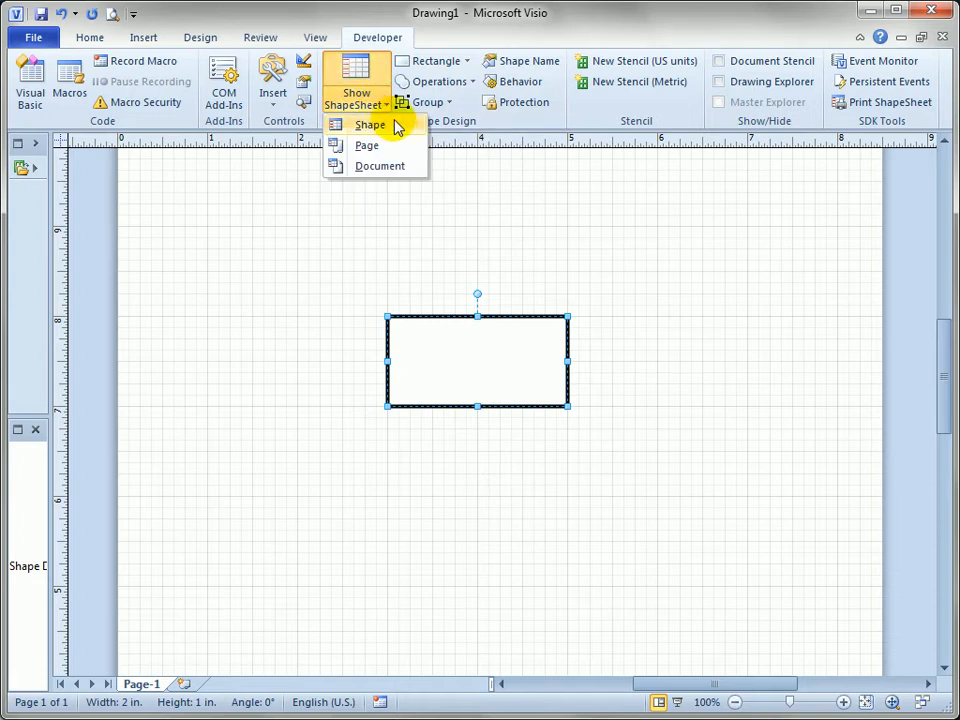
mouse_move(380, 166)
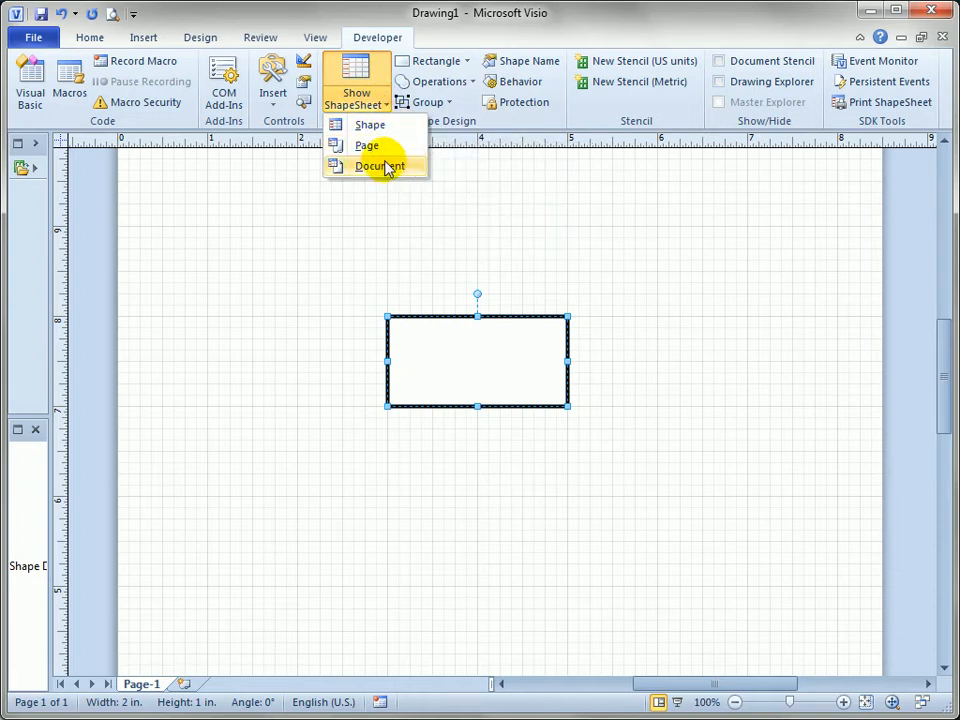
mouse_move(405, 243)
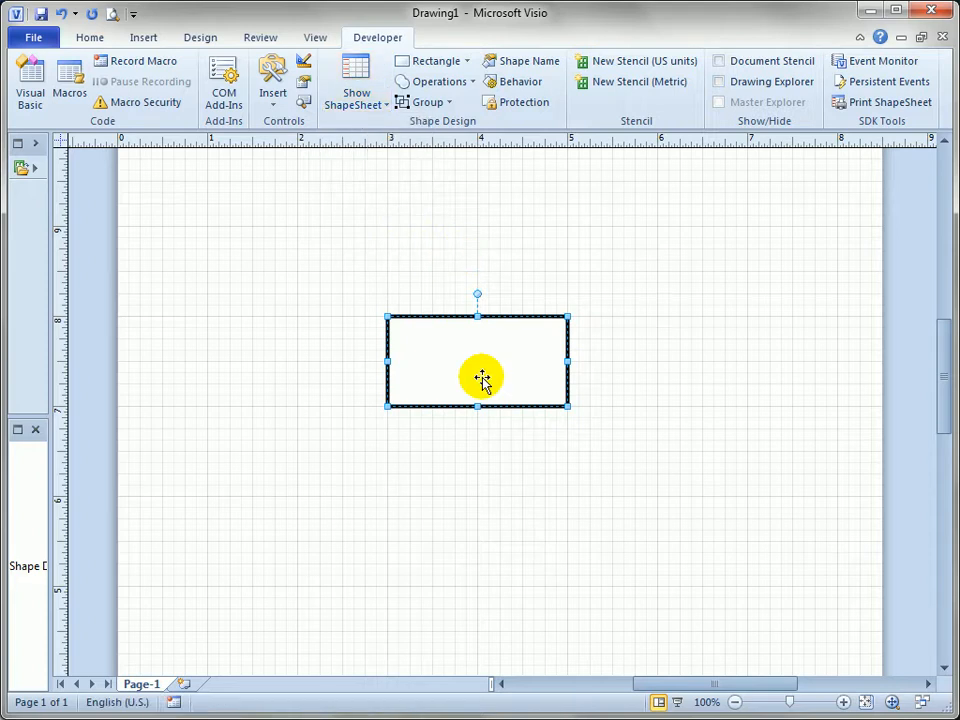
right_click(483, 378)
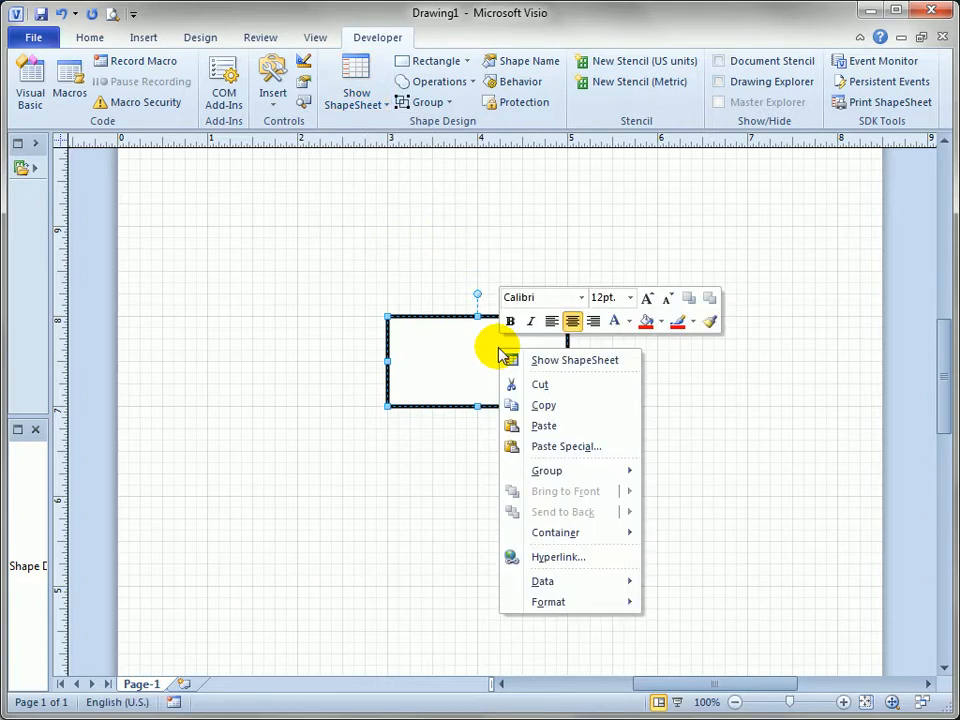
mouse_move(628, 365)
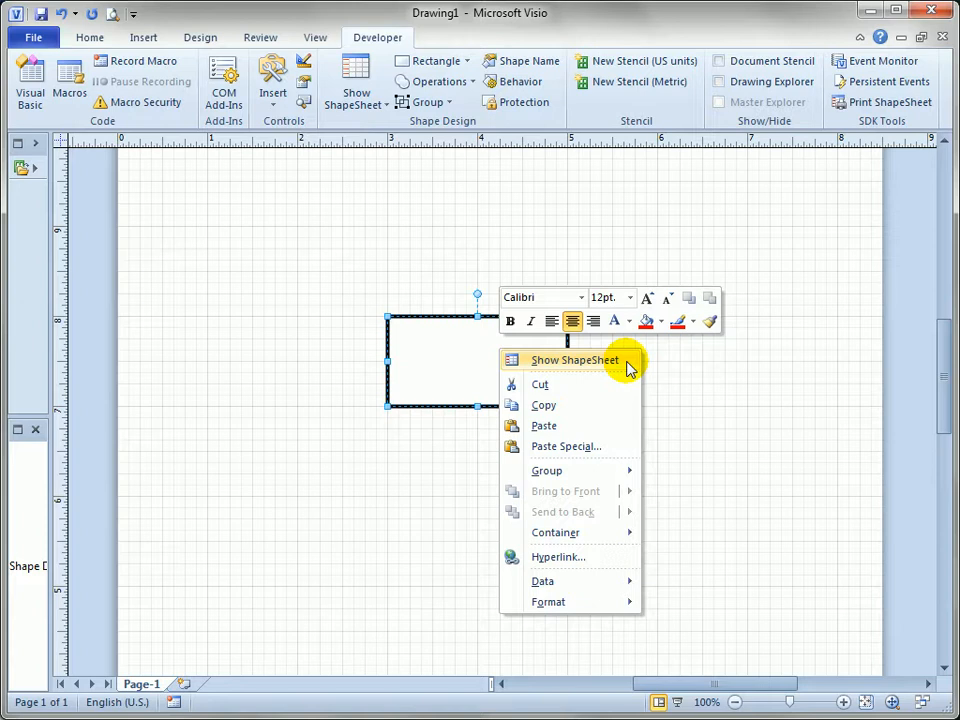
mouse_move(380, 55)
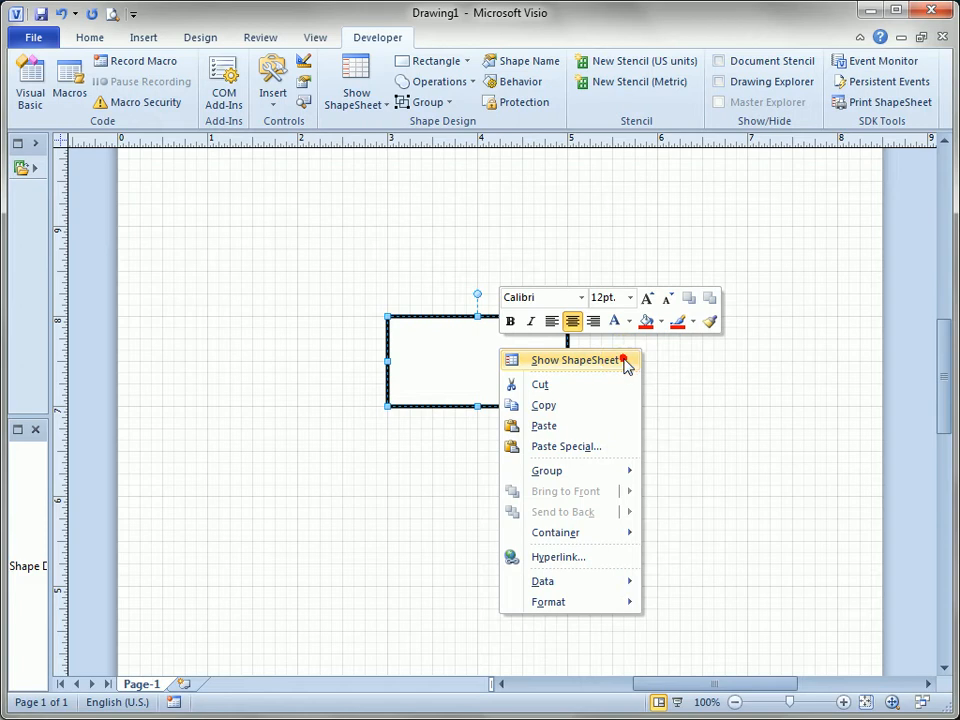
Open the rectangle's ShapeSheet and enter 3in in its Width cell.
left_click(575, 360)
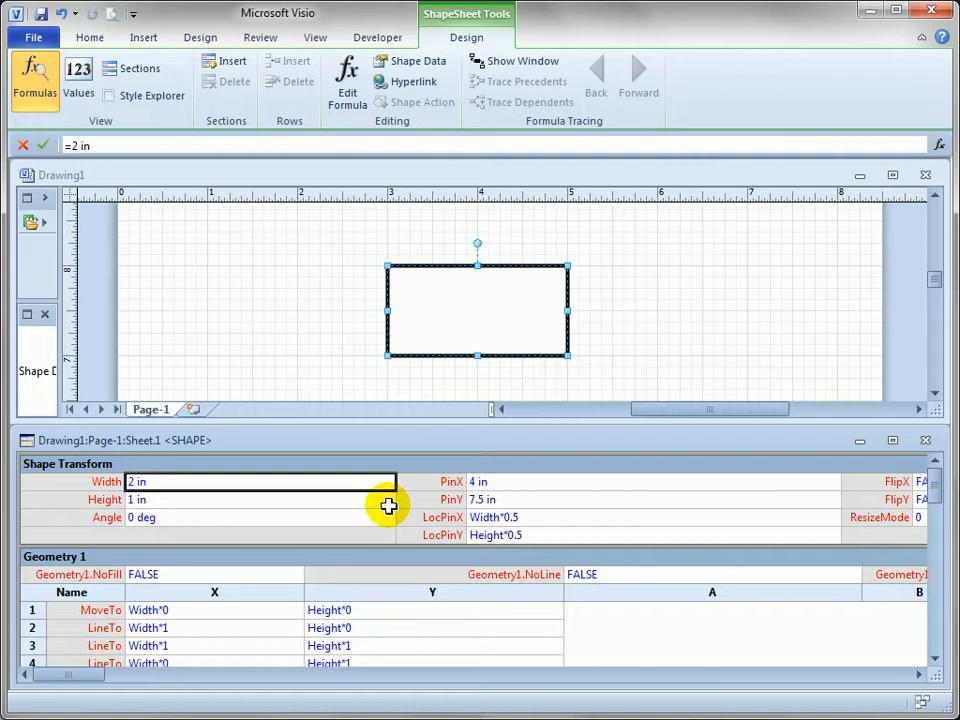
left_click(260, 517)
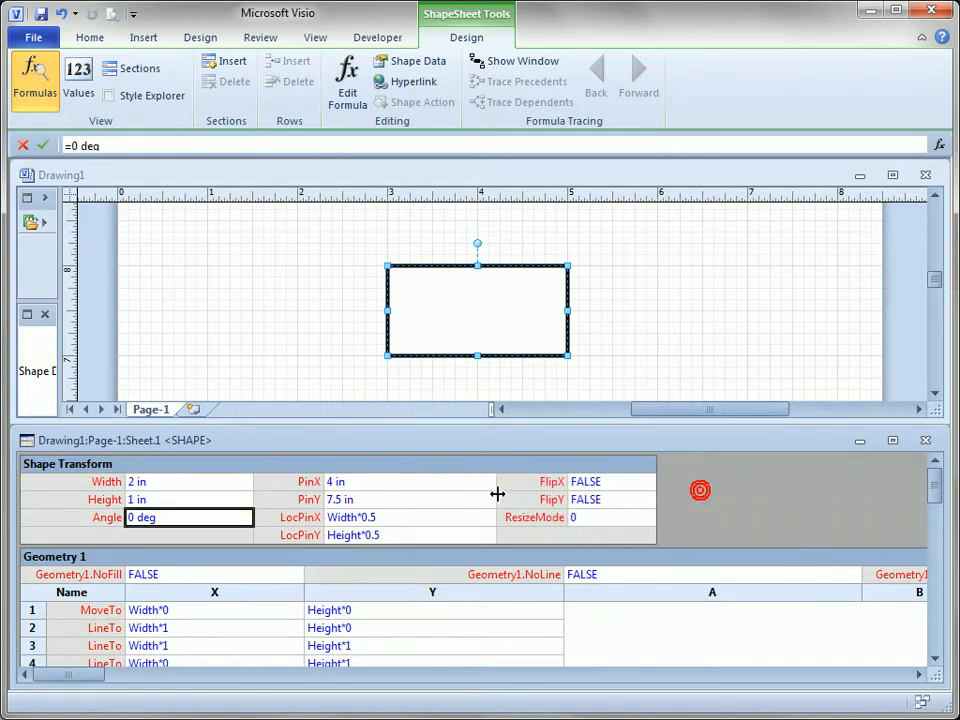
mouse_move(920, 530)
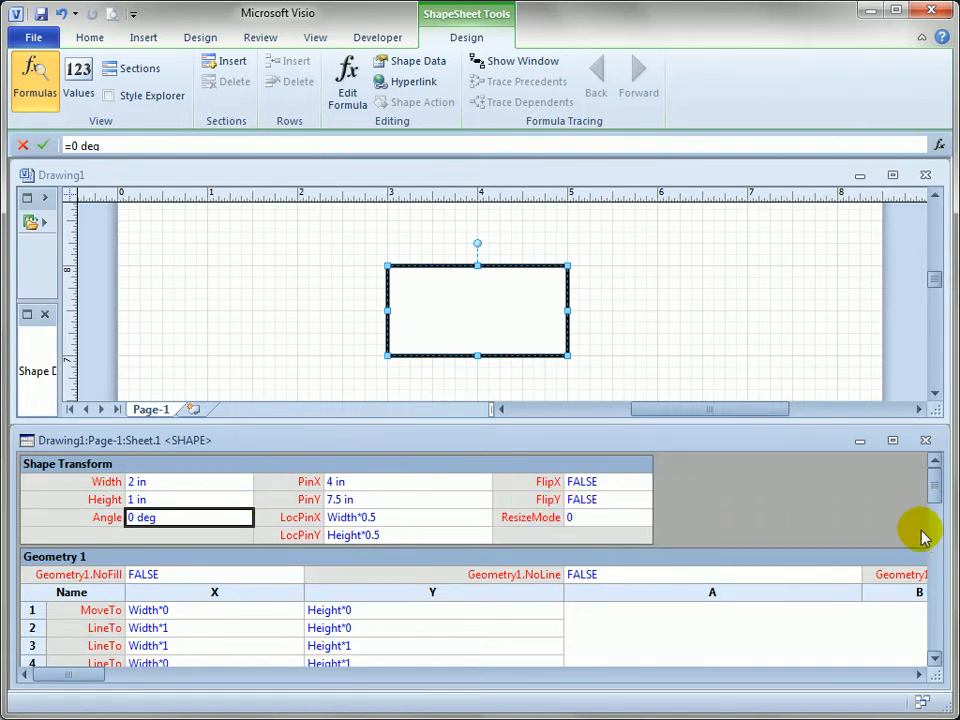
mouse_move(918, 530)
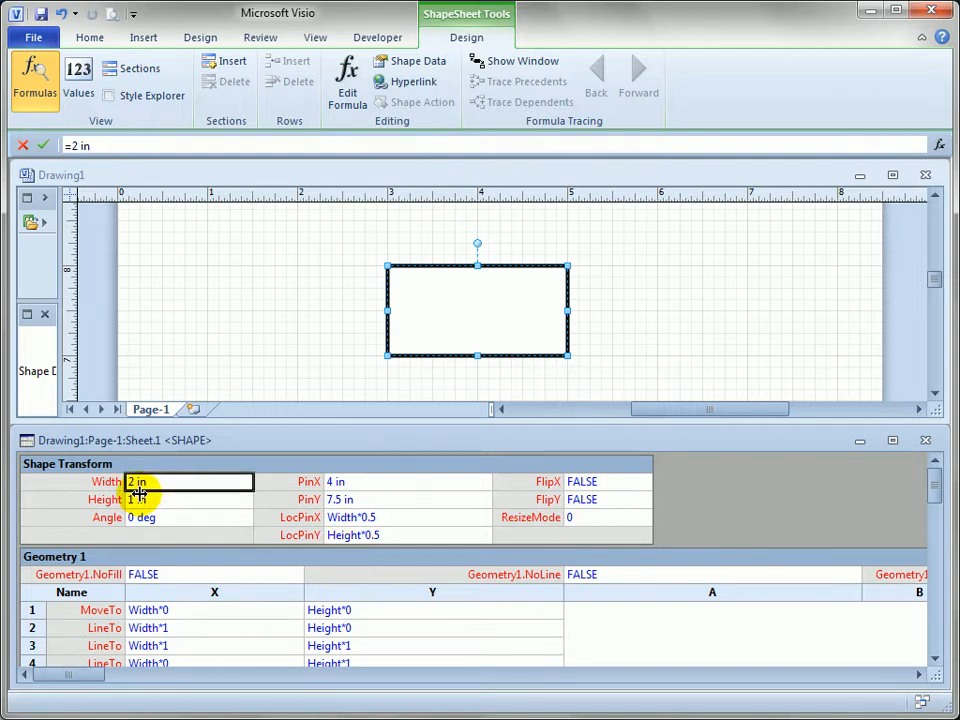
left_click(189, 517)
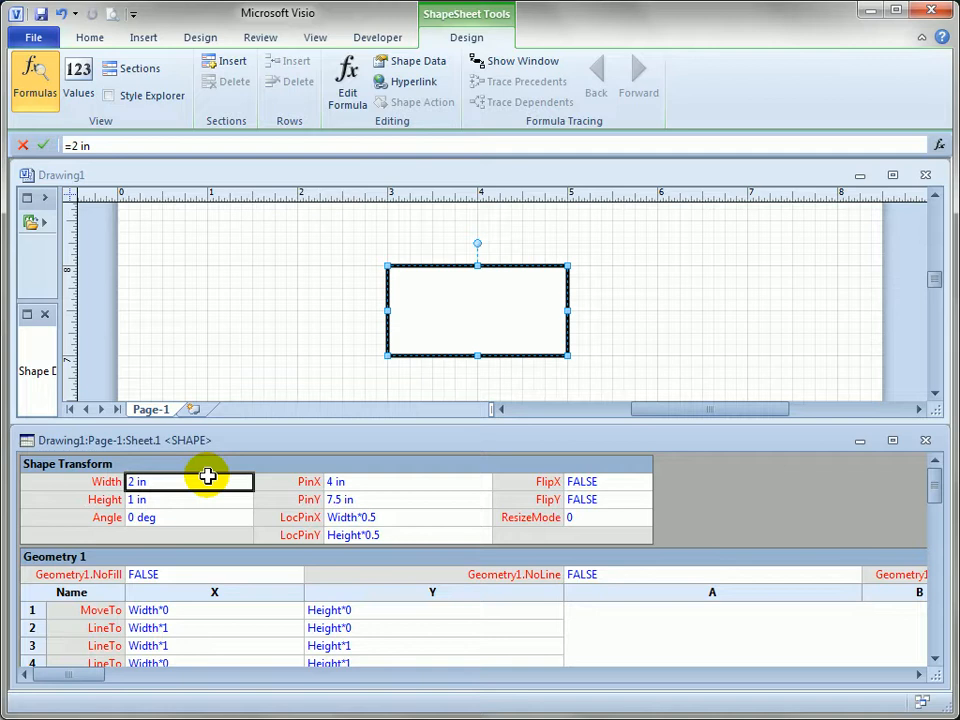
type("3in")
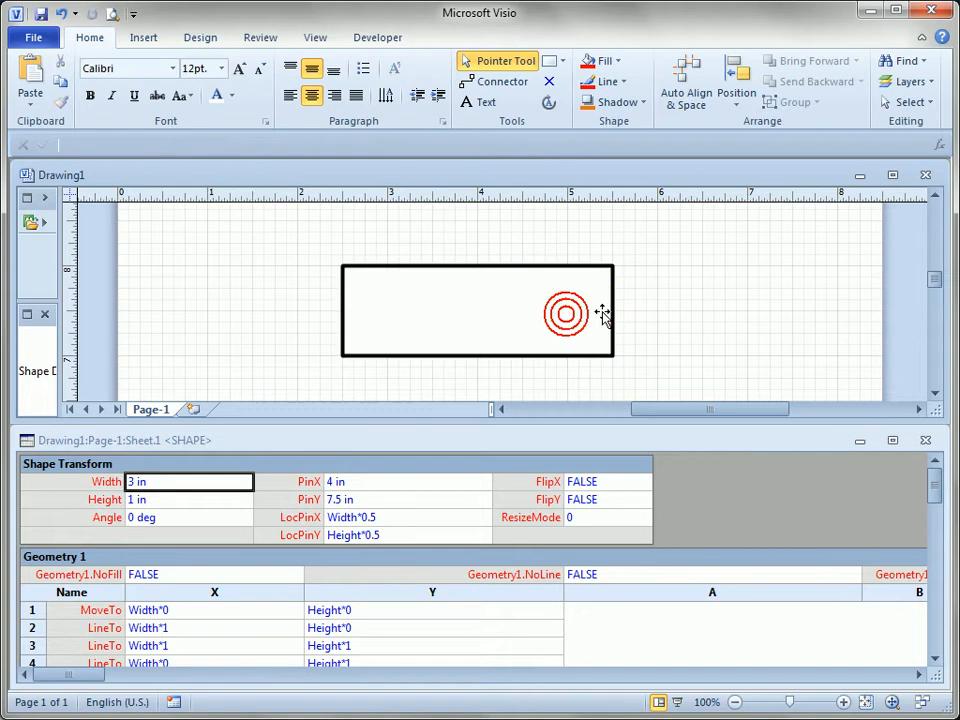
Drag the rectangle's side handle until its Width reads 1.5 in.
left_click_drag(615, 312, 490, 312)
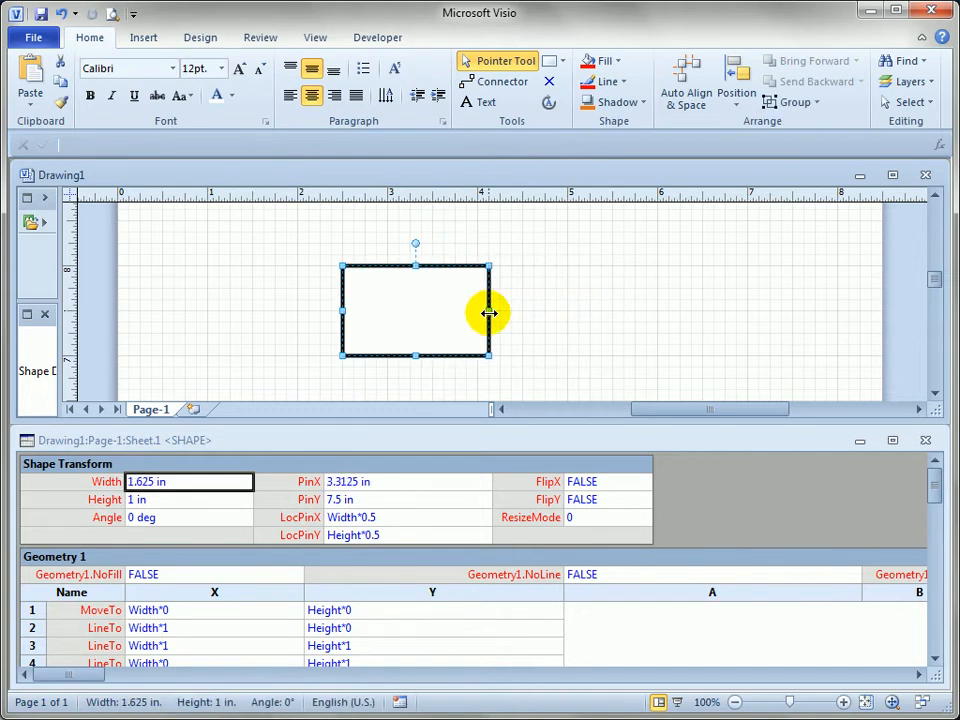
left_click_drag(490, 314, 522, 314)
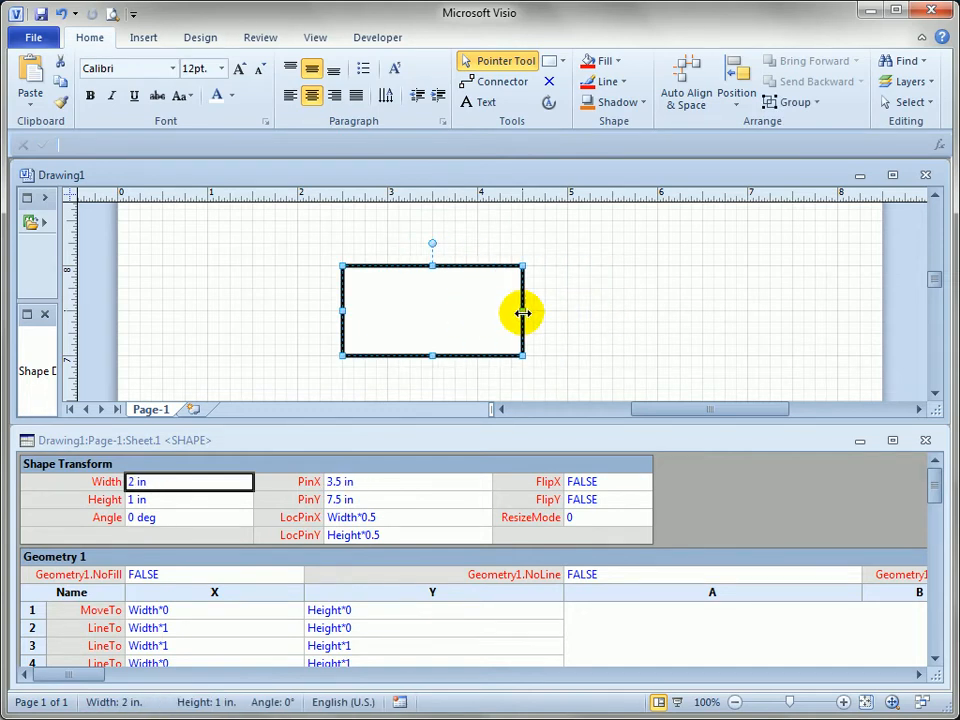
left_click_drag(522, 311, 478, 311)
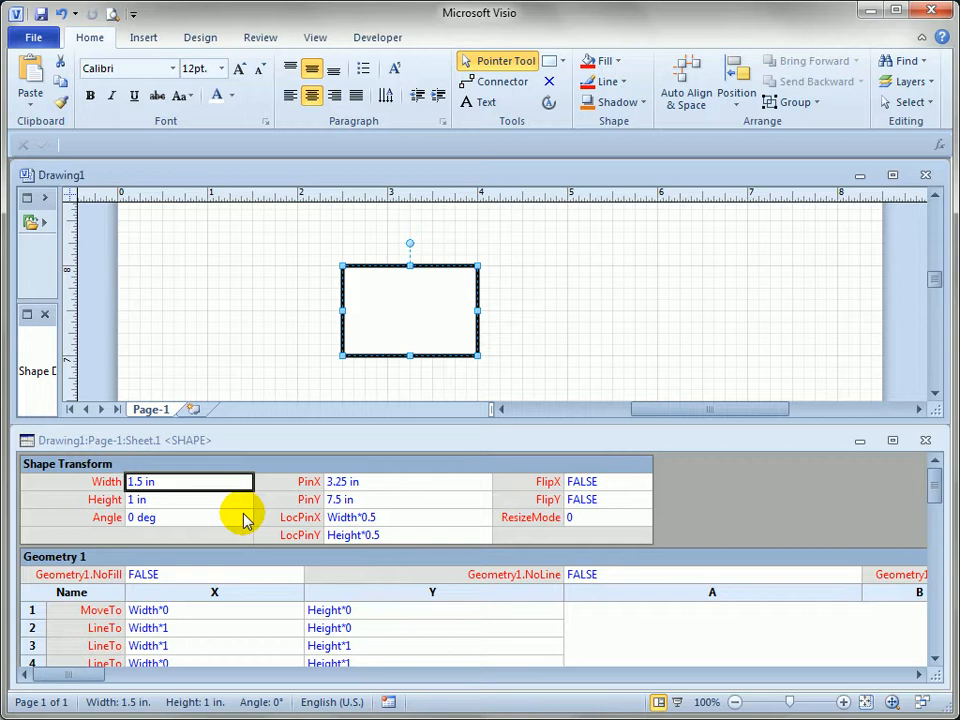
mouse_move(513, 280)
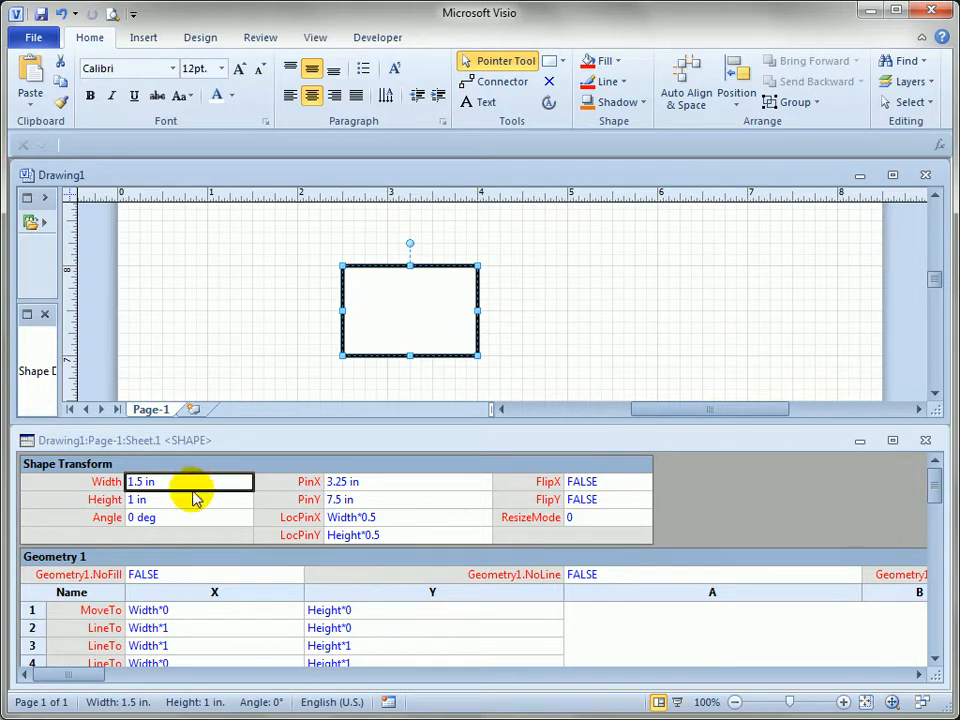
Show formulas, inspect Geometry 1's point cells, and start editing row 3's X formula.
left_click(377, 37)
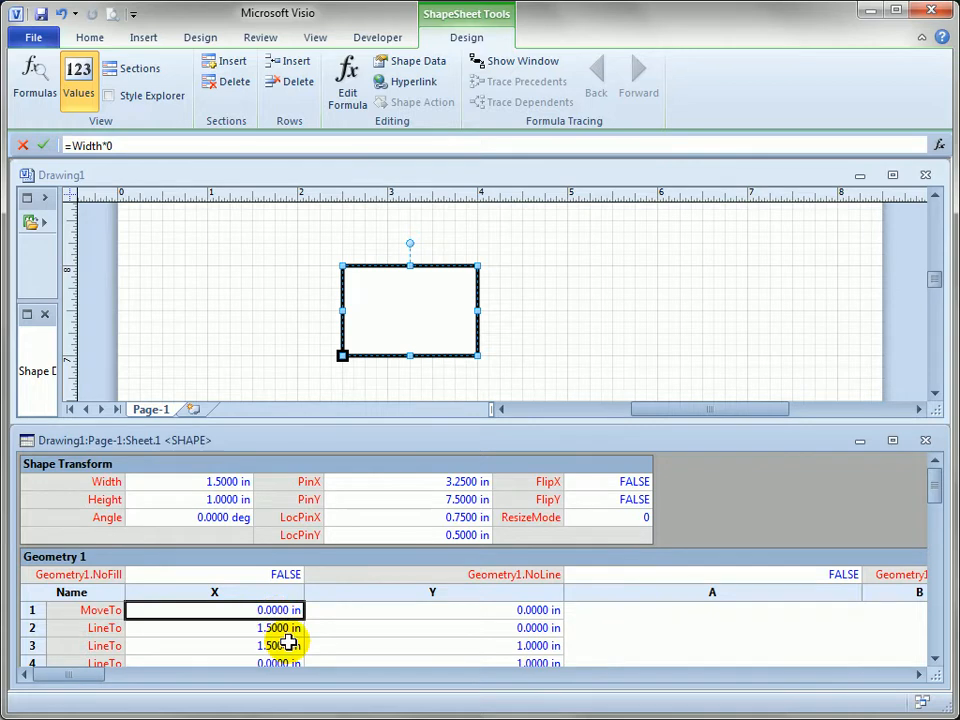
left_click(33, 80)
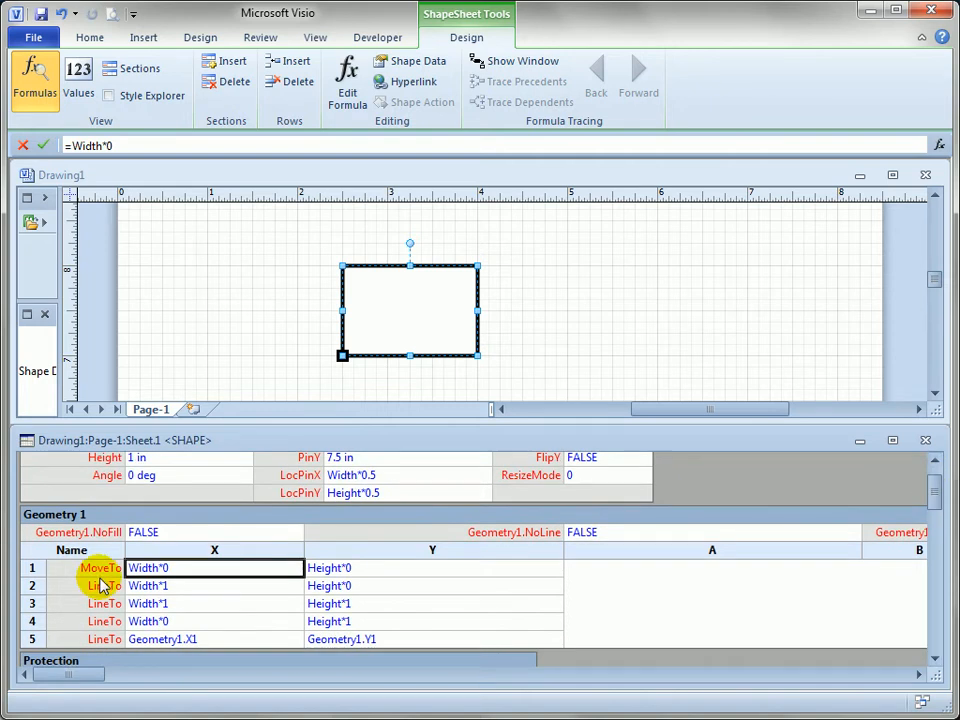
left_click(214, 585)
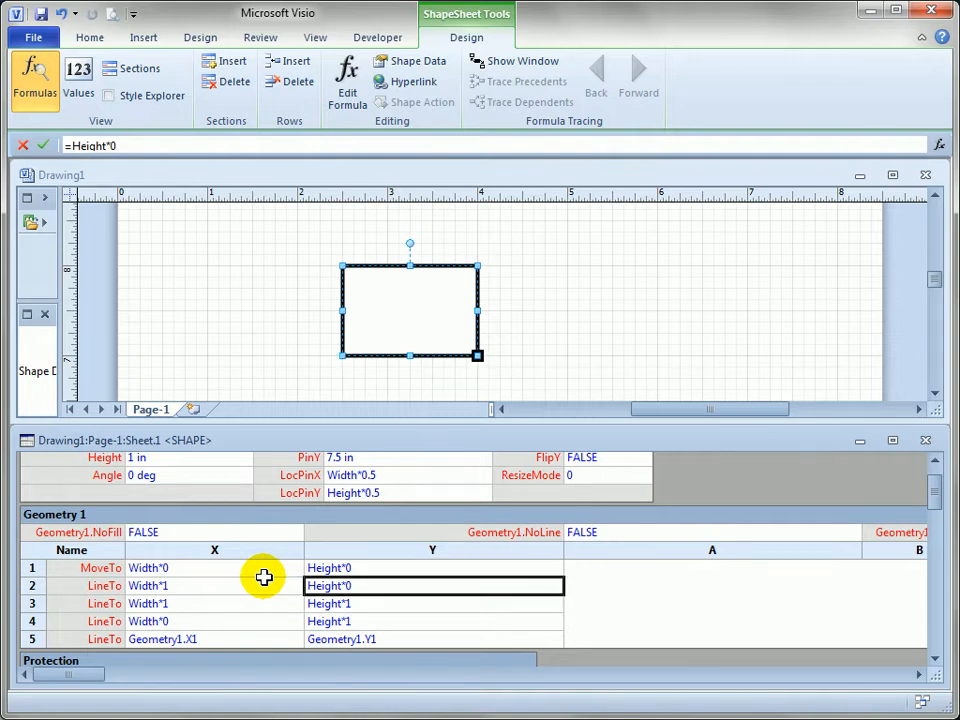
left_click(214, 585)
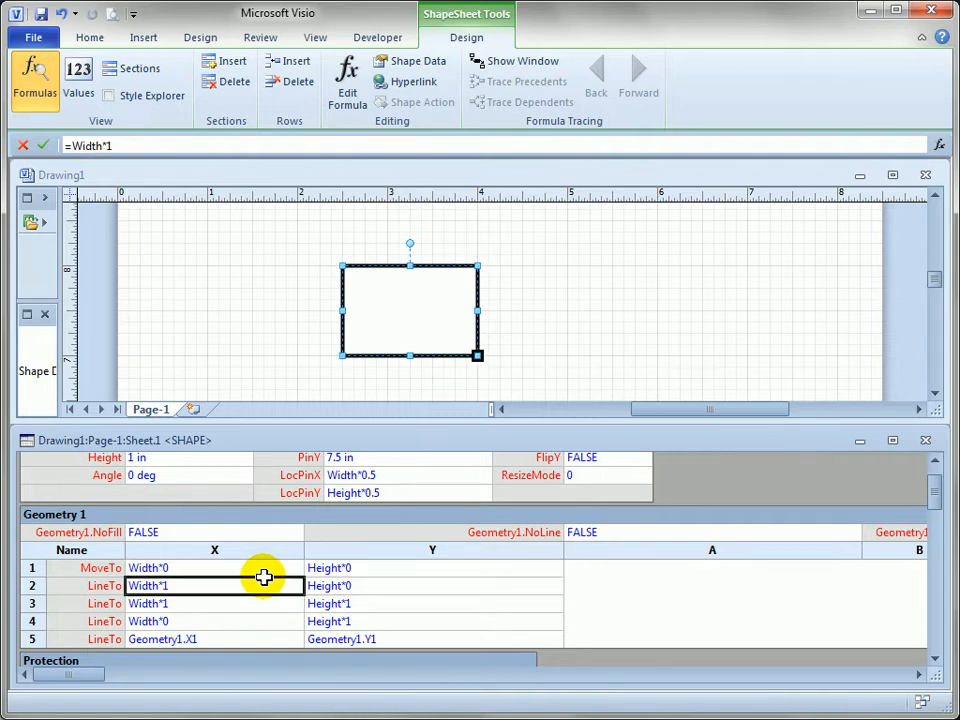
left_click(214, 567)
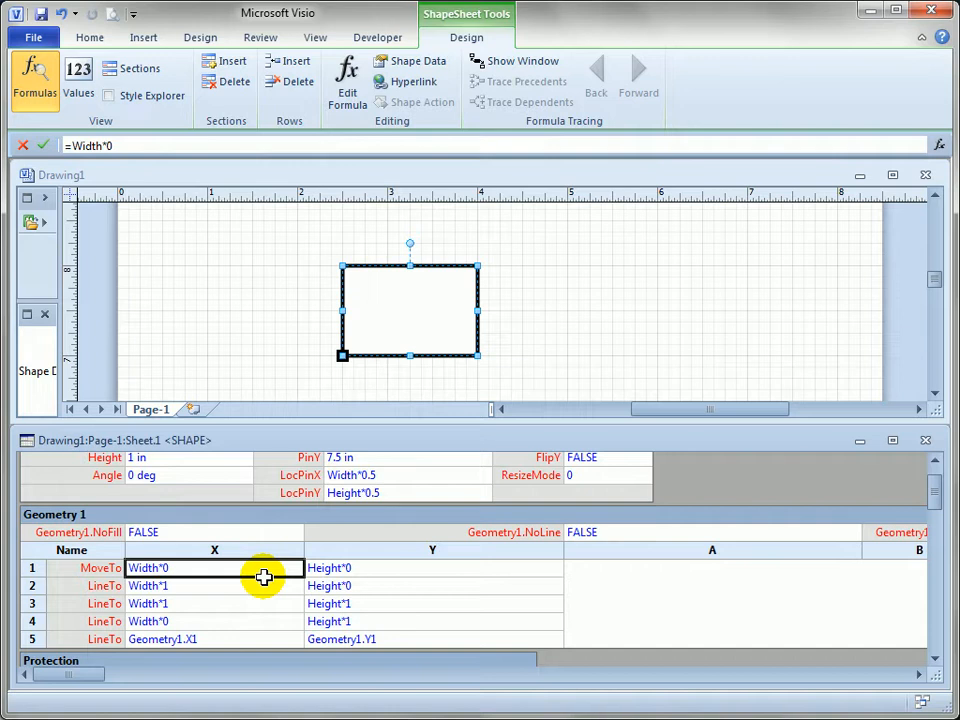
left_click(214, 603)
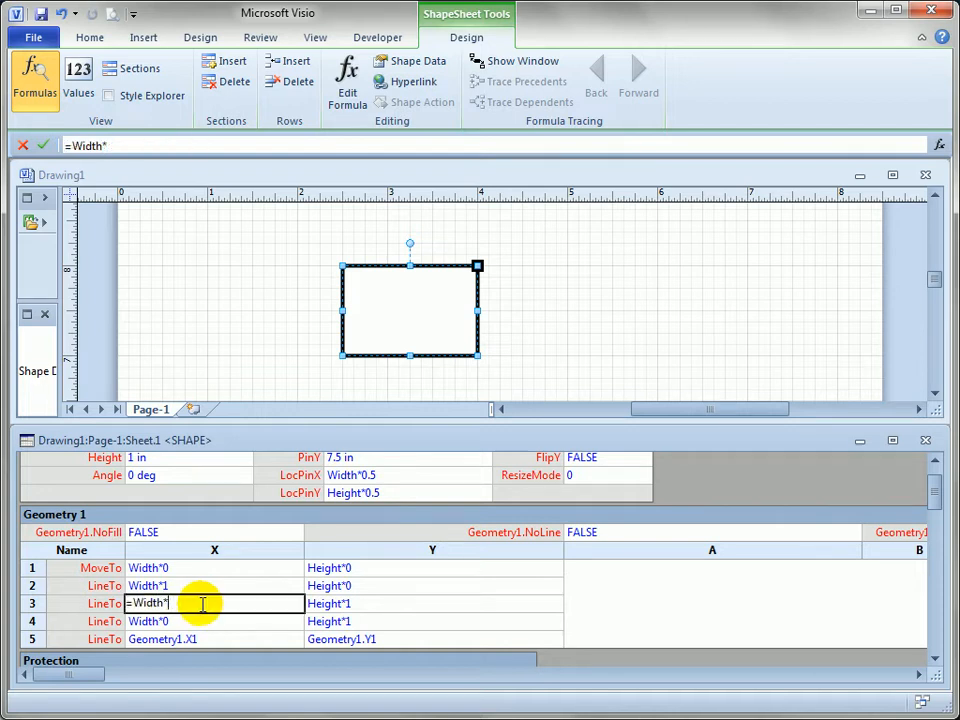
Set the third vertex's X to =Width*0.5, then check the X cells of rows 4, 2 and 3.
type("0.5")
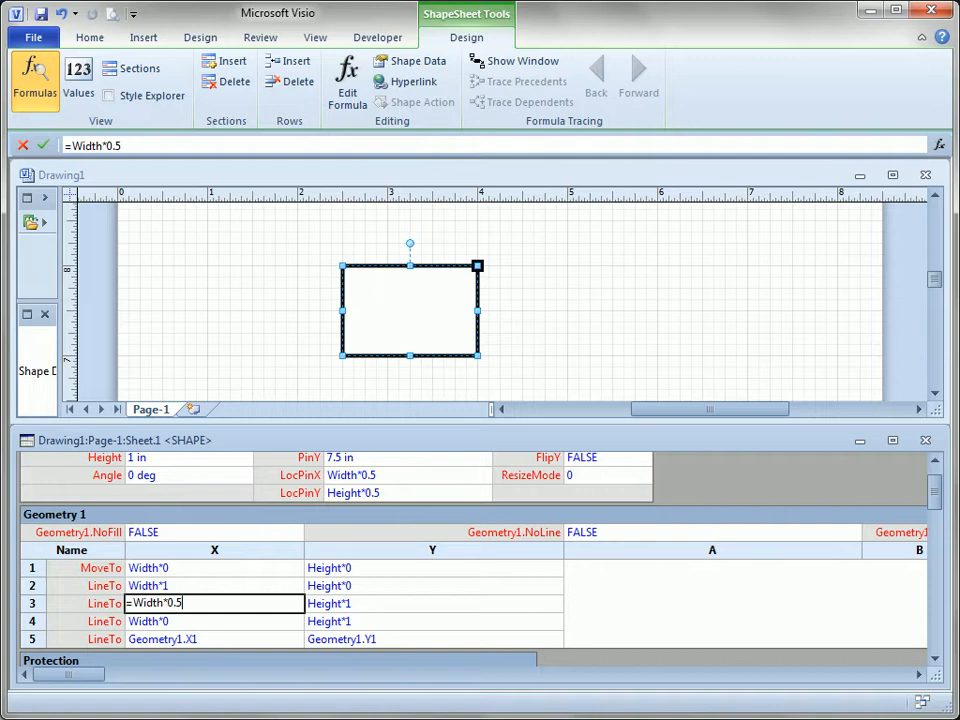
mouse_move(357, 416)
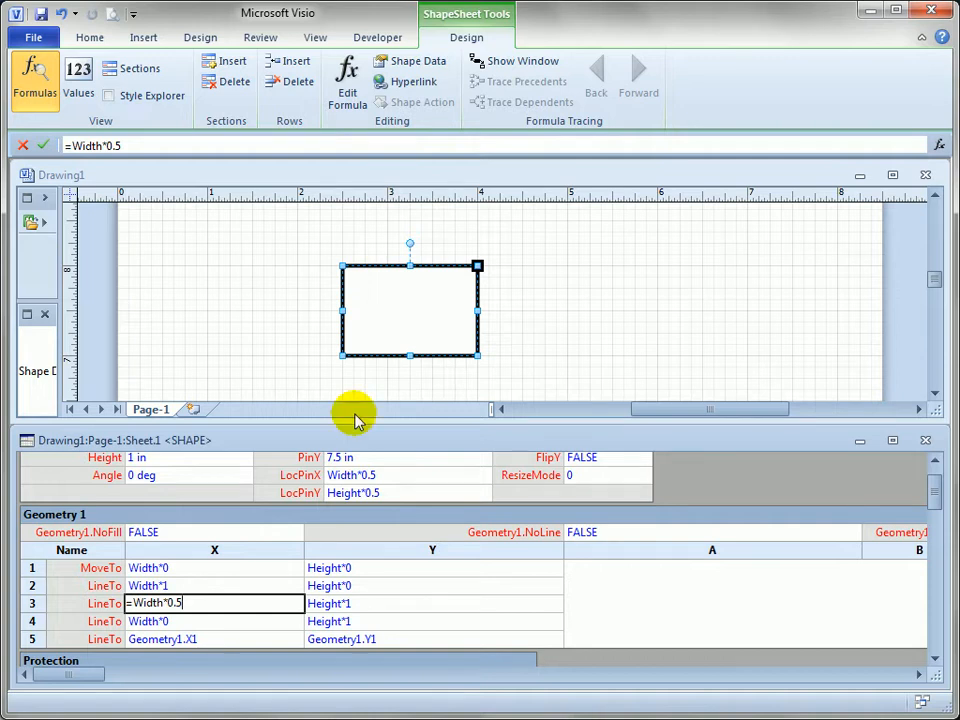
mouse_move(413, 280)
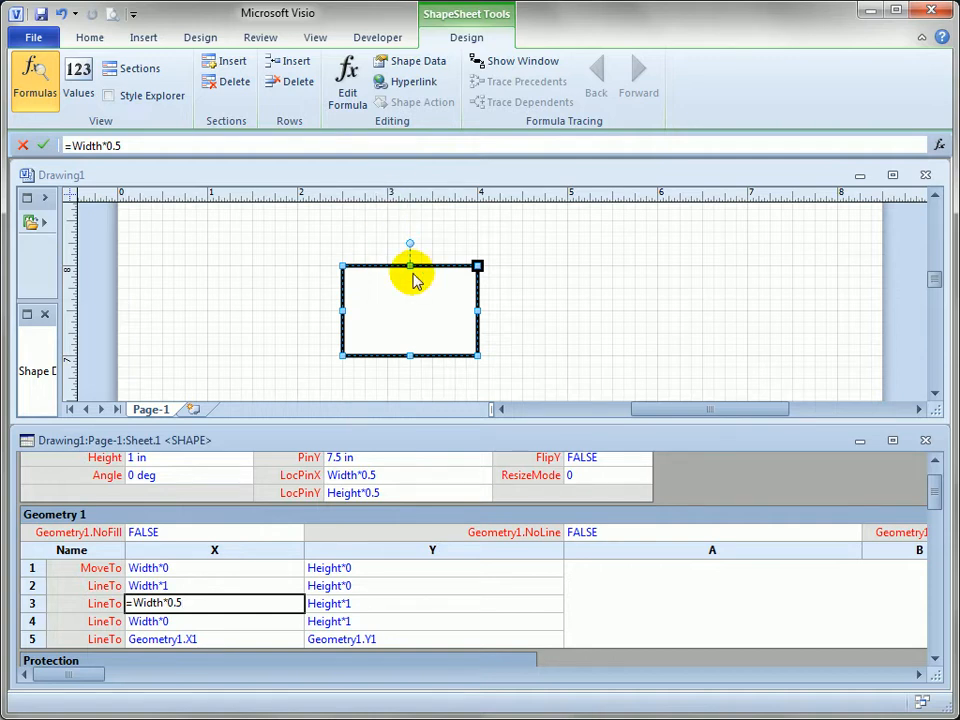
left_click(195, 603)
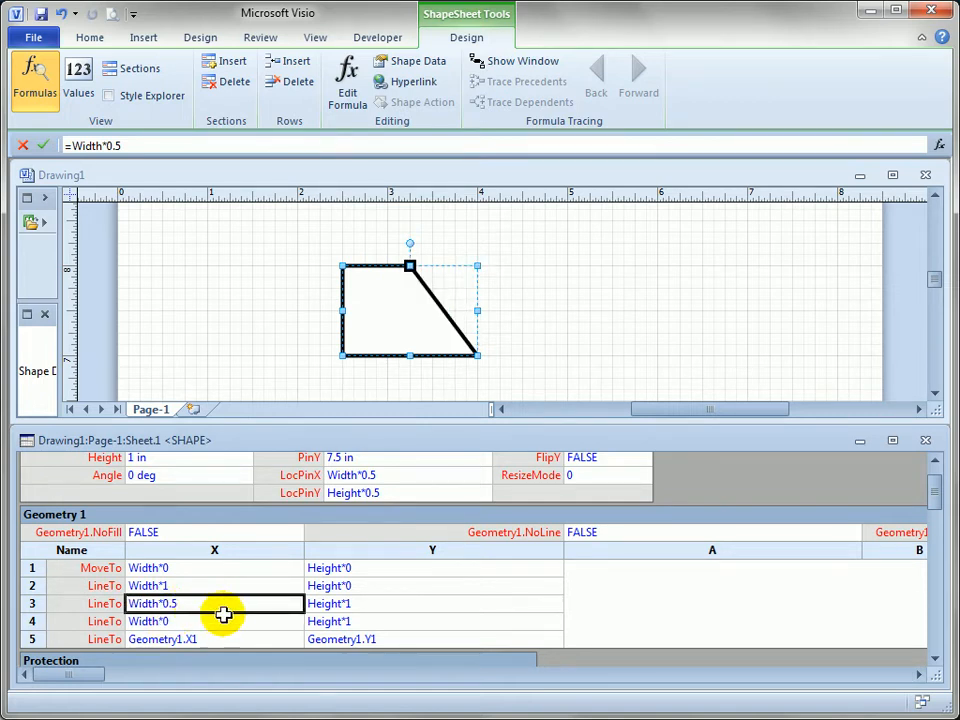
left_click(214, 621)
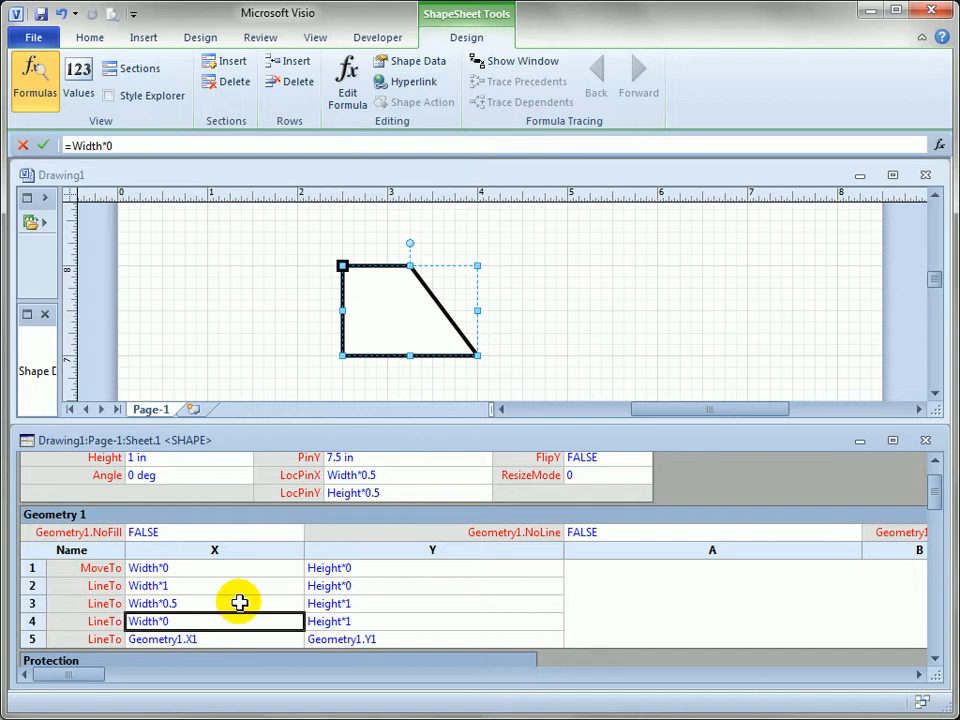
left_click(214, 585)
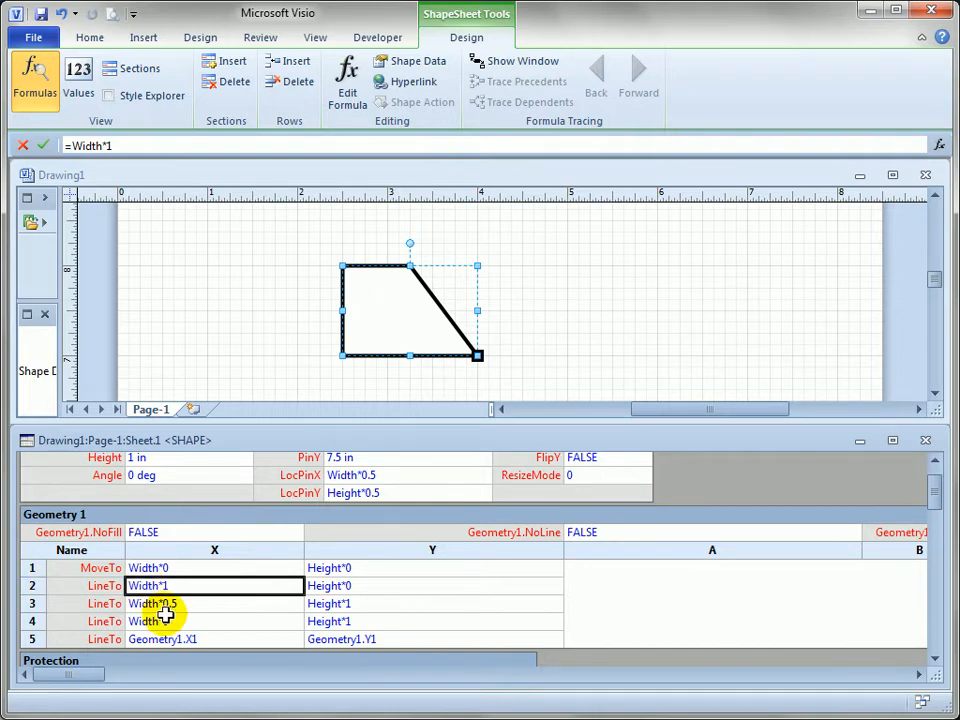
left_click(180, 603)
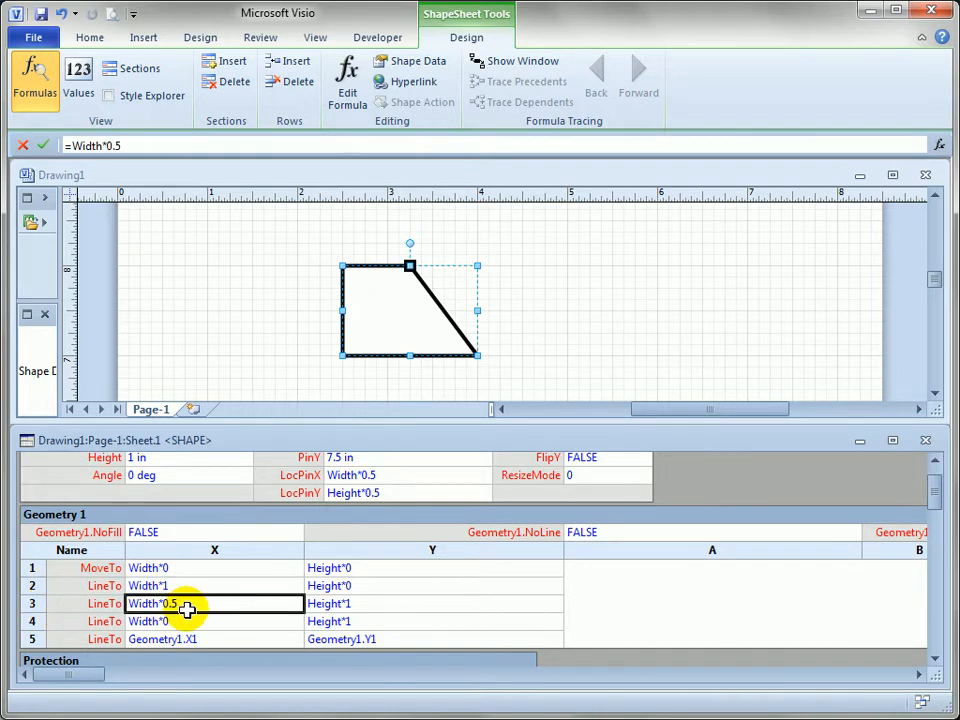
left_click(214, 585)
type("=")
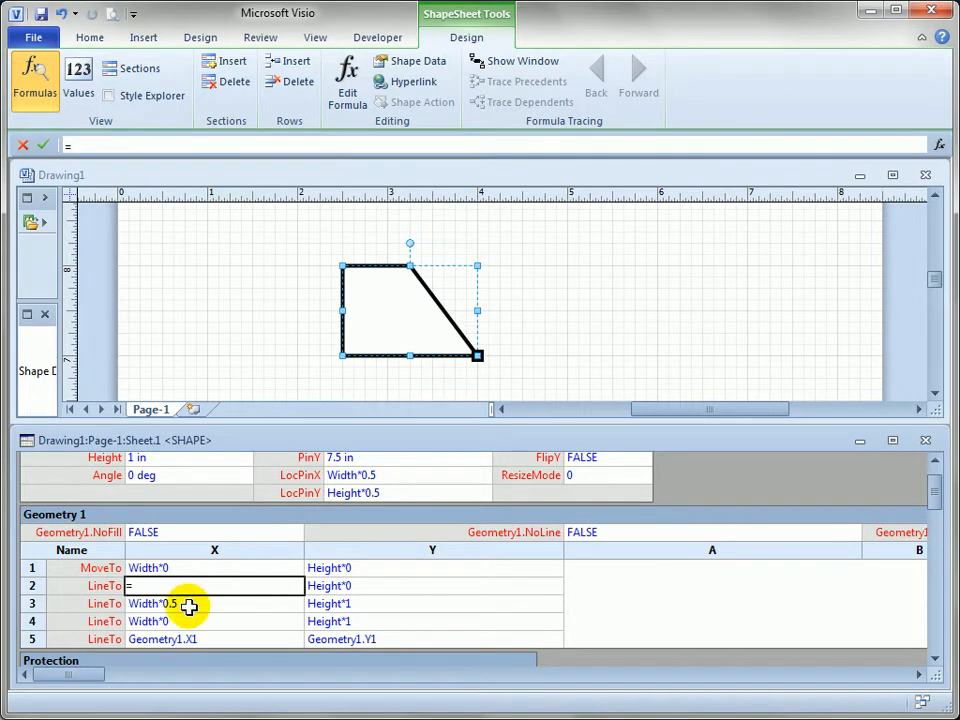
Set the second vertex's X to Geometry1.X3 and check rows 1 and 2.
type("Geometry1.X3")
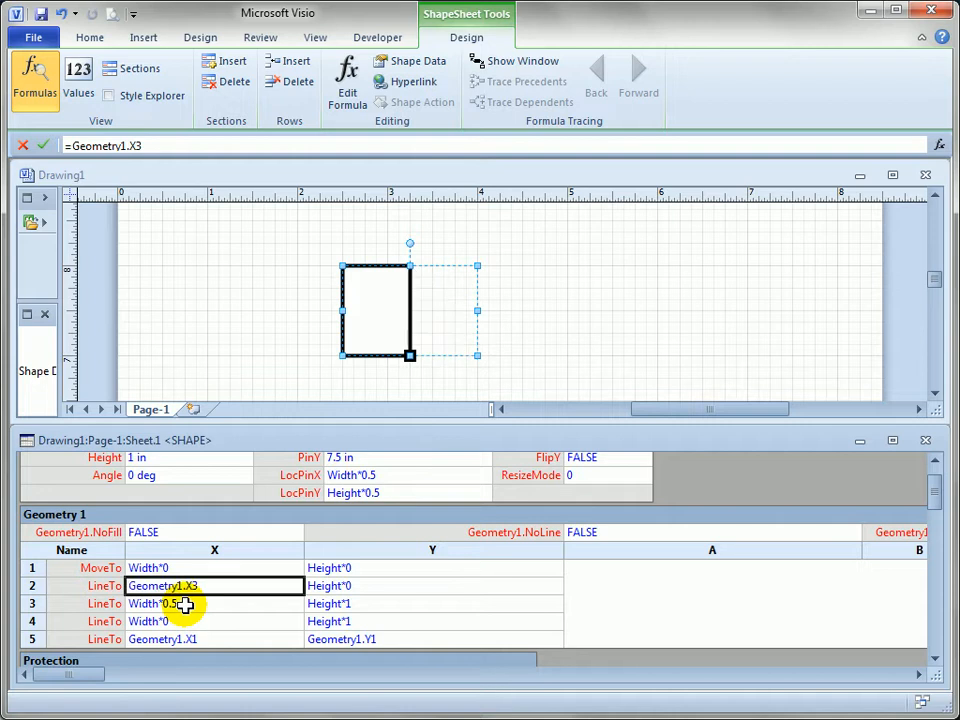
mouse_move(315, 405)
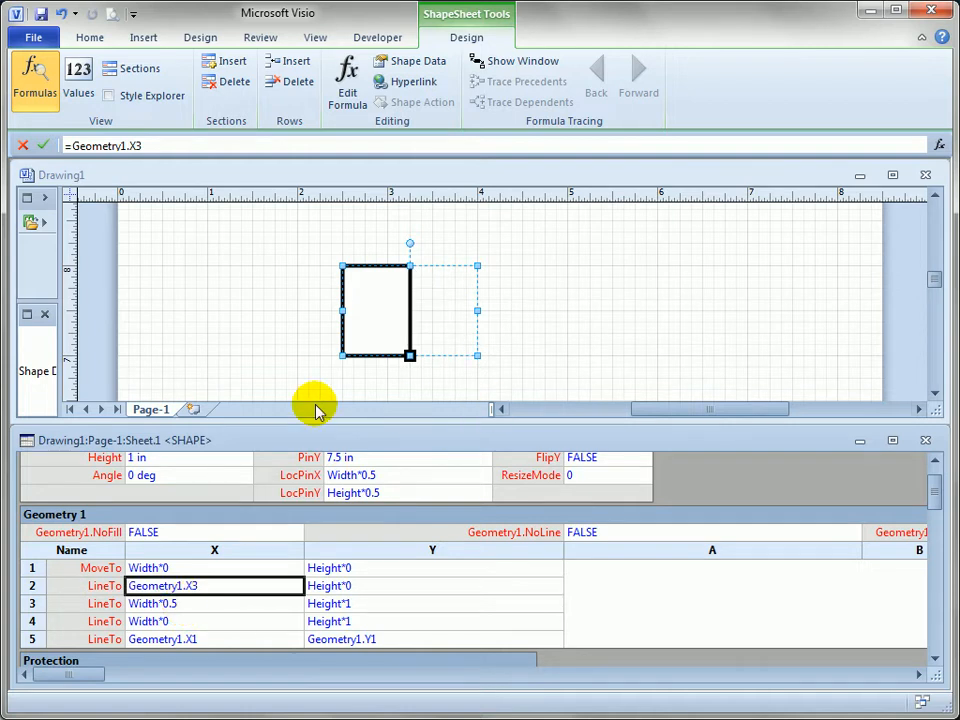
mouse_move(405, 357)
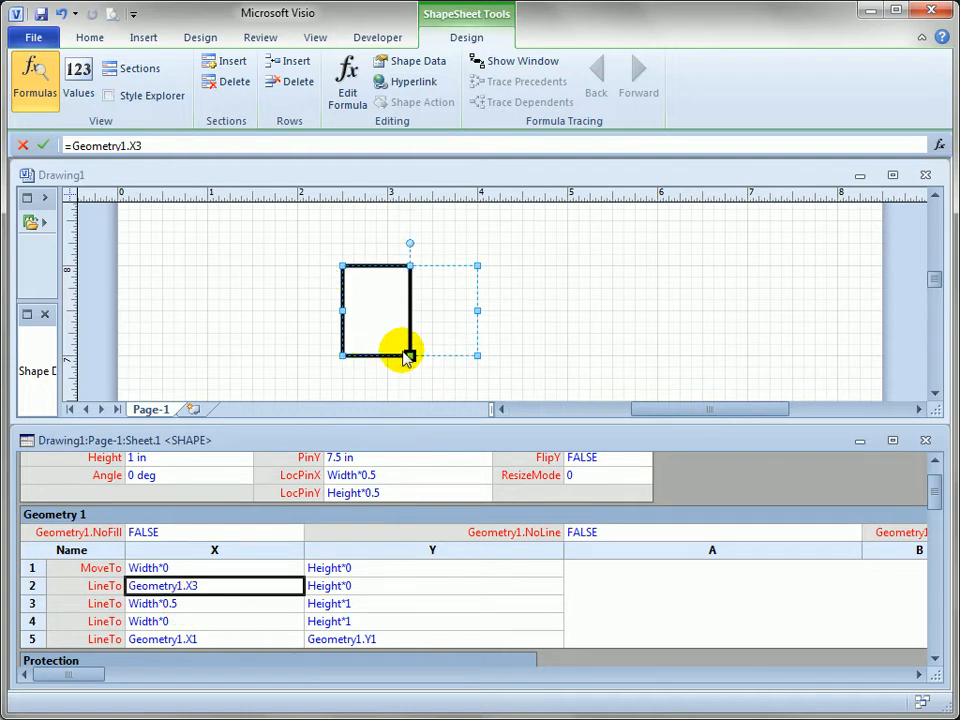
mouse_move(545, 297)
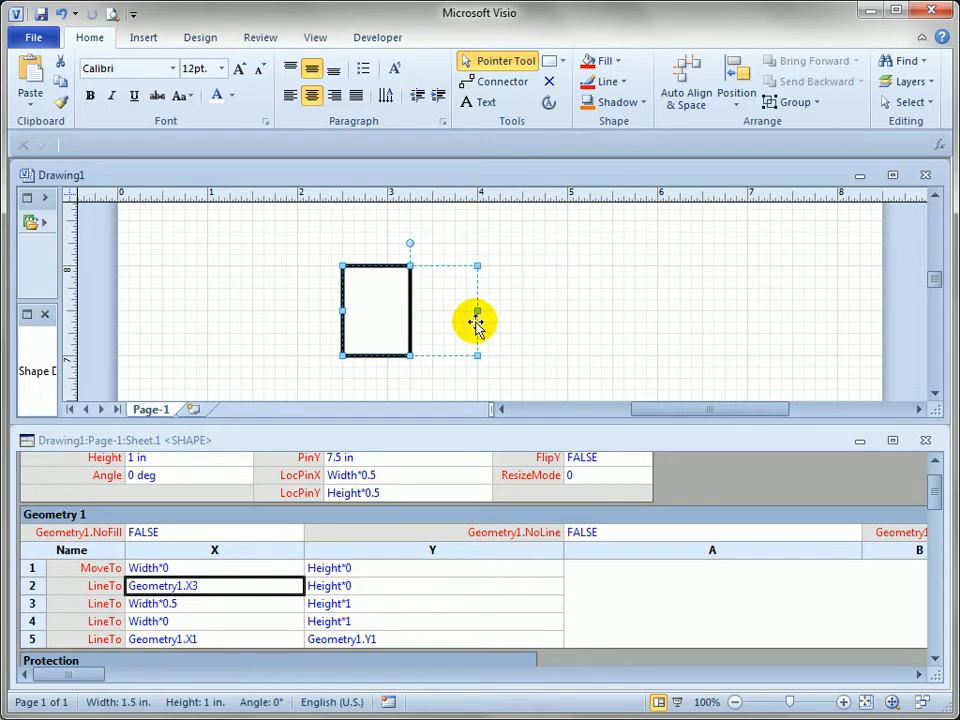
left_click(214, 567)
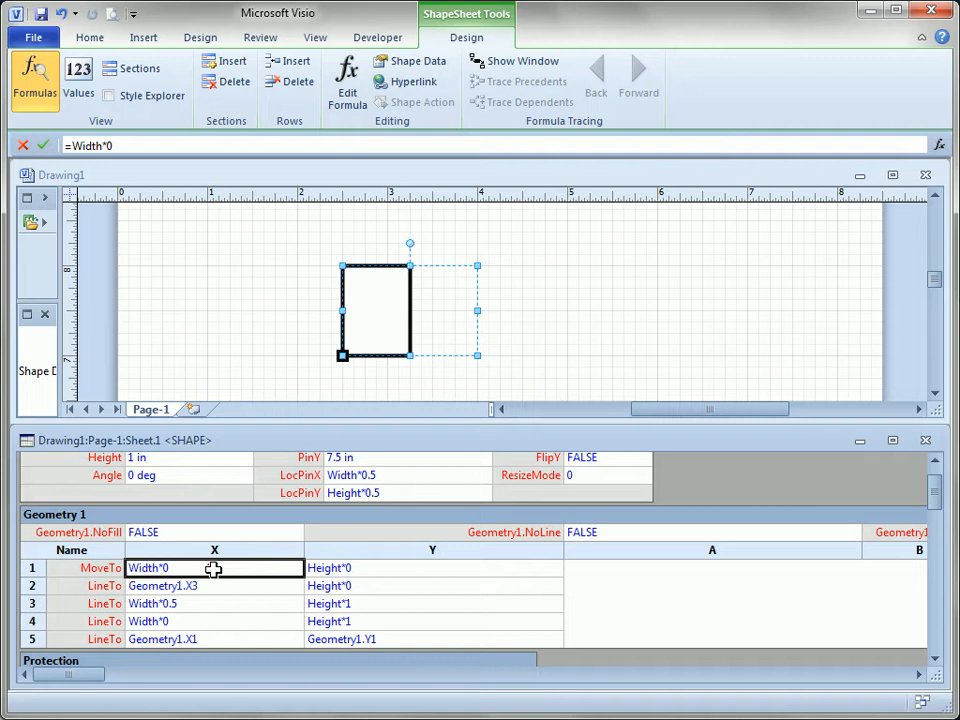
left_click(210, 585)
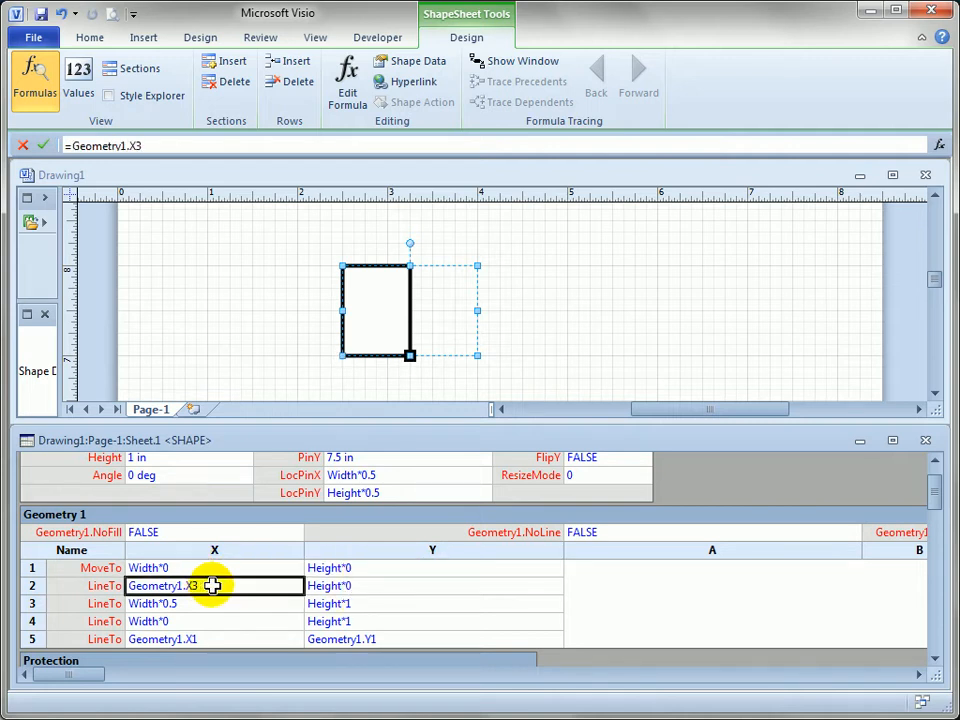
left_click(380, 585)
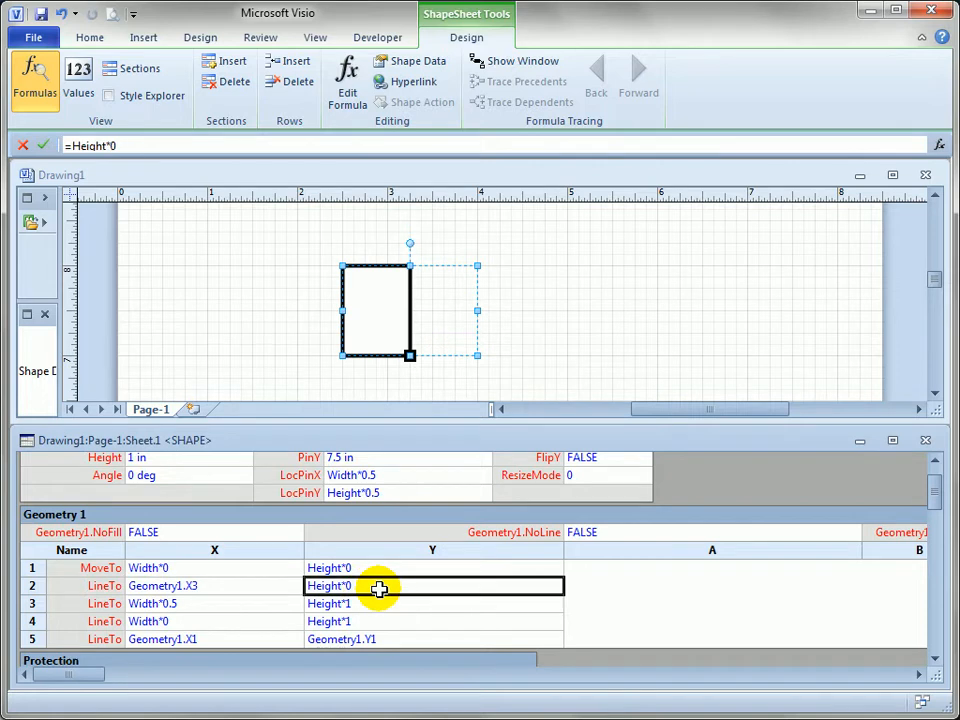
type(".25")
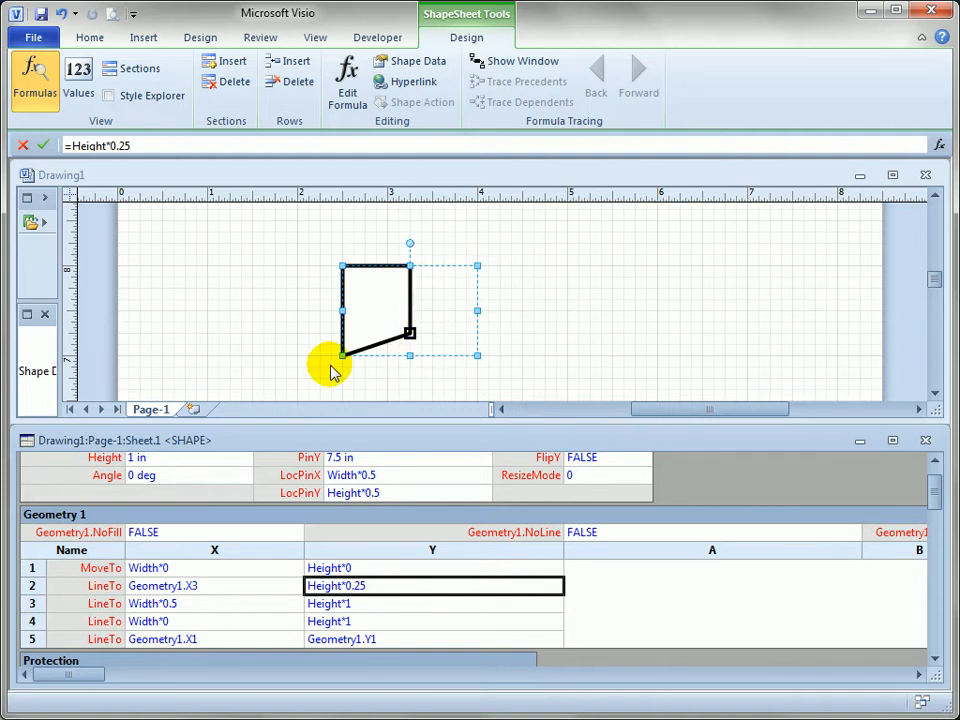
mouse_move(337, 362)
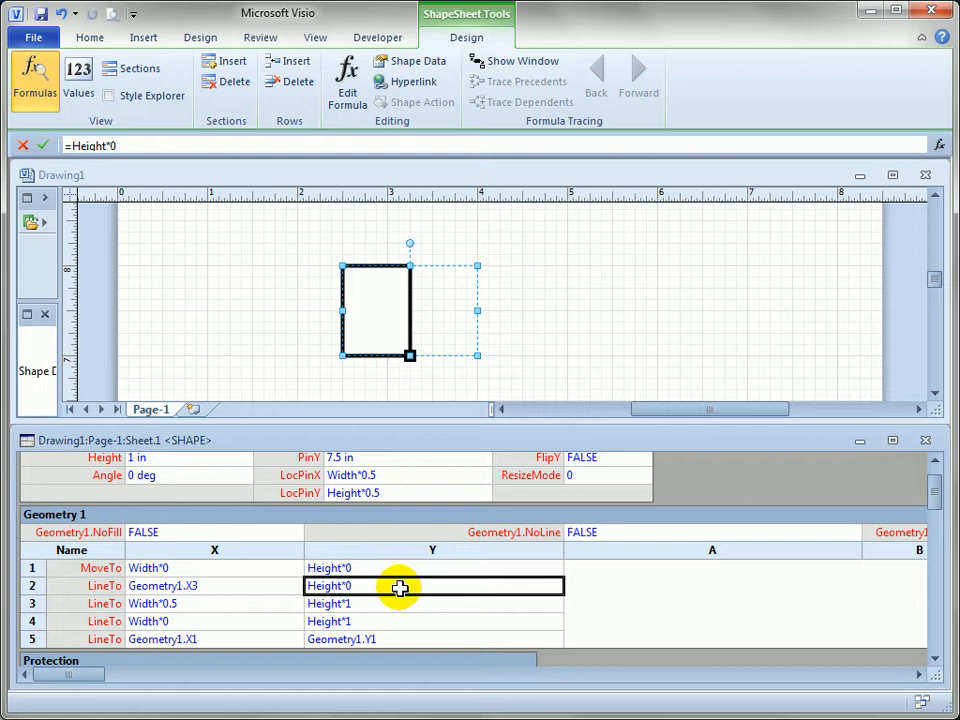
mouse_move(392, 597)
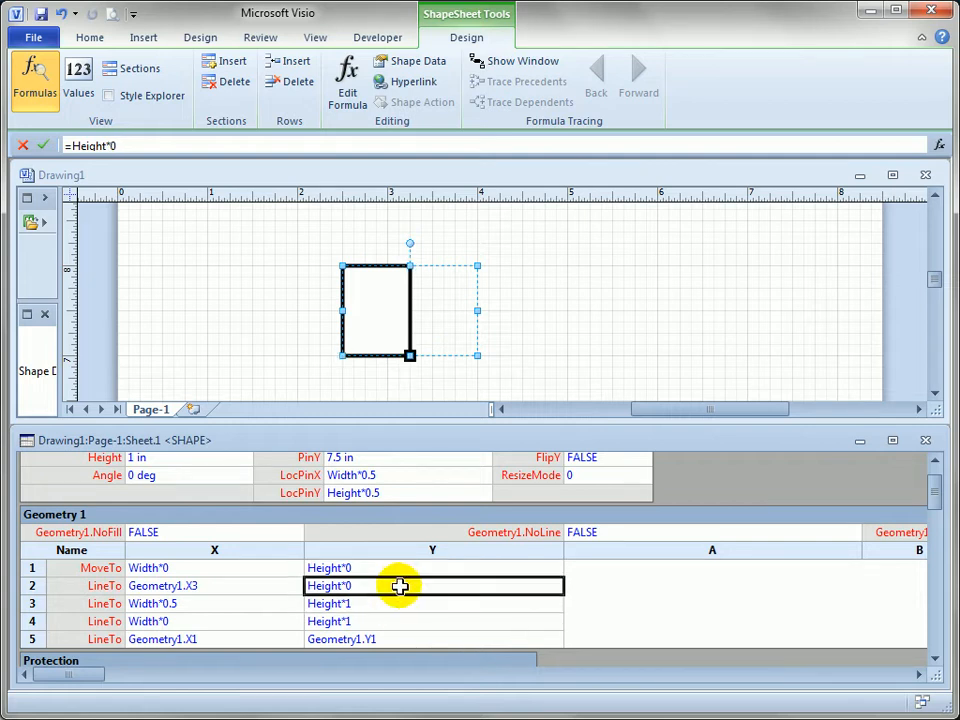
Insert a new Geometry 1 row after row 2 and check the Y cells of rows 1 and 3.
right_click(400, 586)
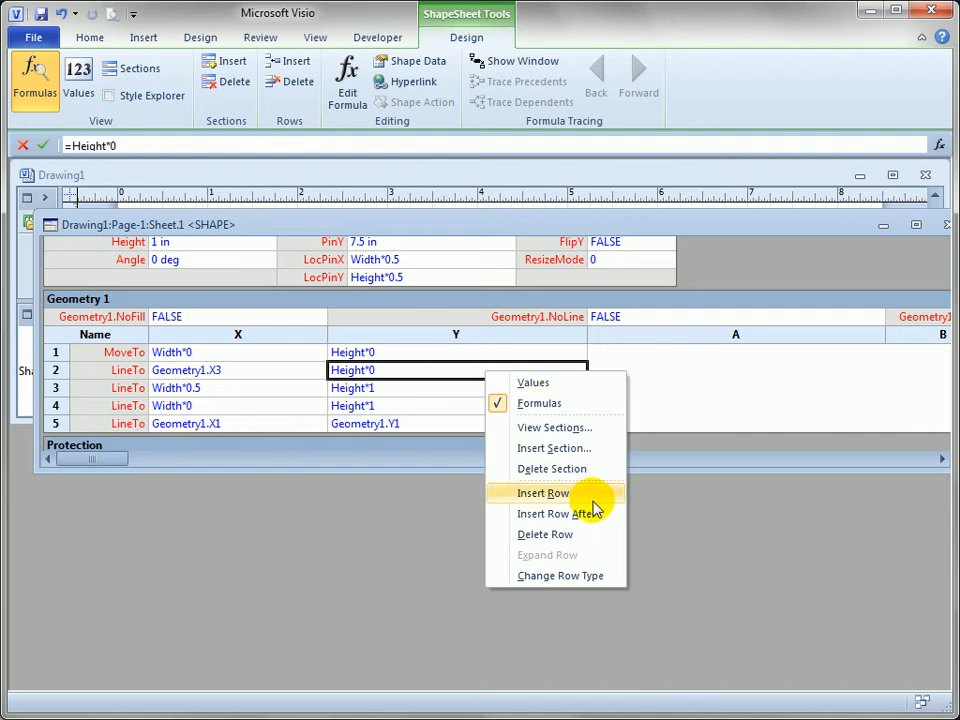
left_click(543, 492)
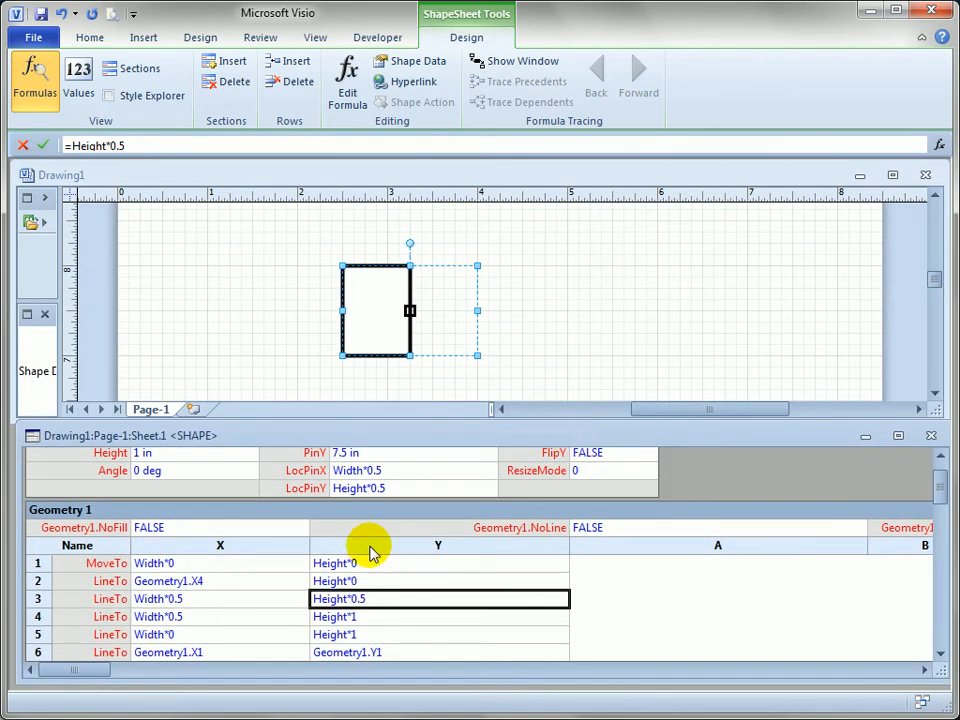
left_click(375, 563)
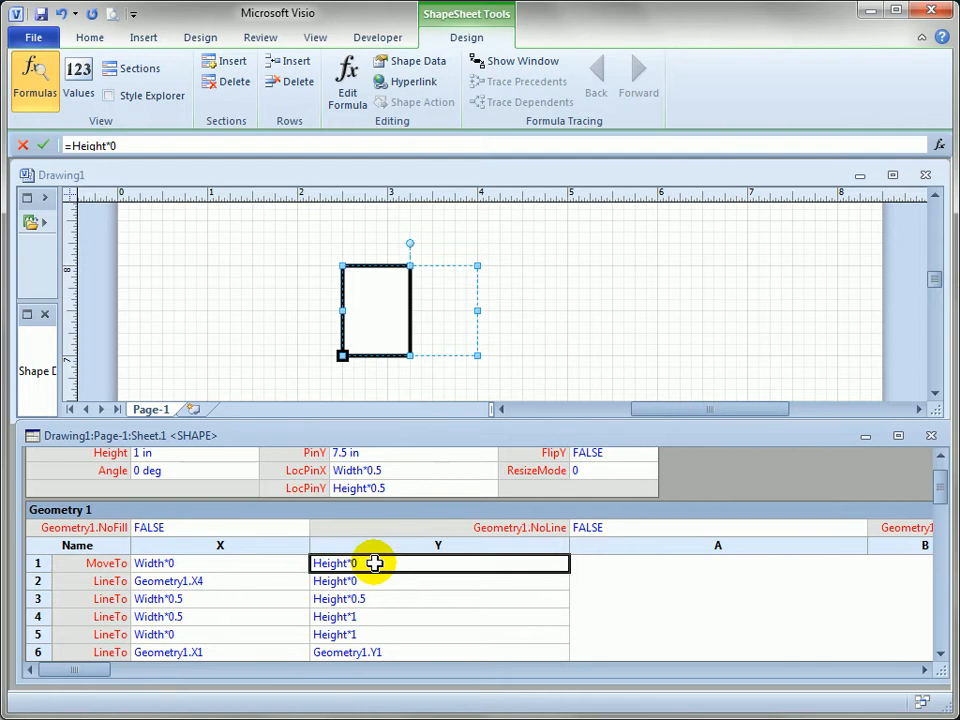
left_click(438, 598)
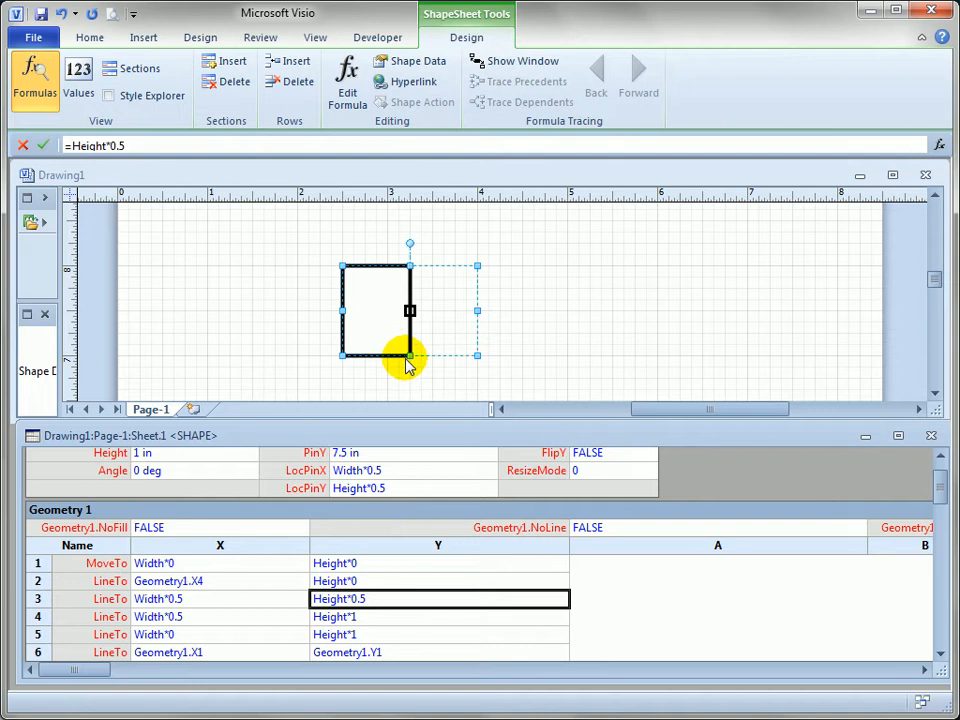
mouse_move(150, 710)
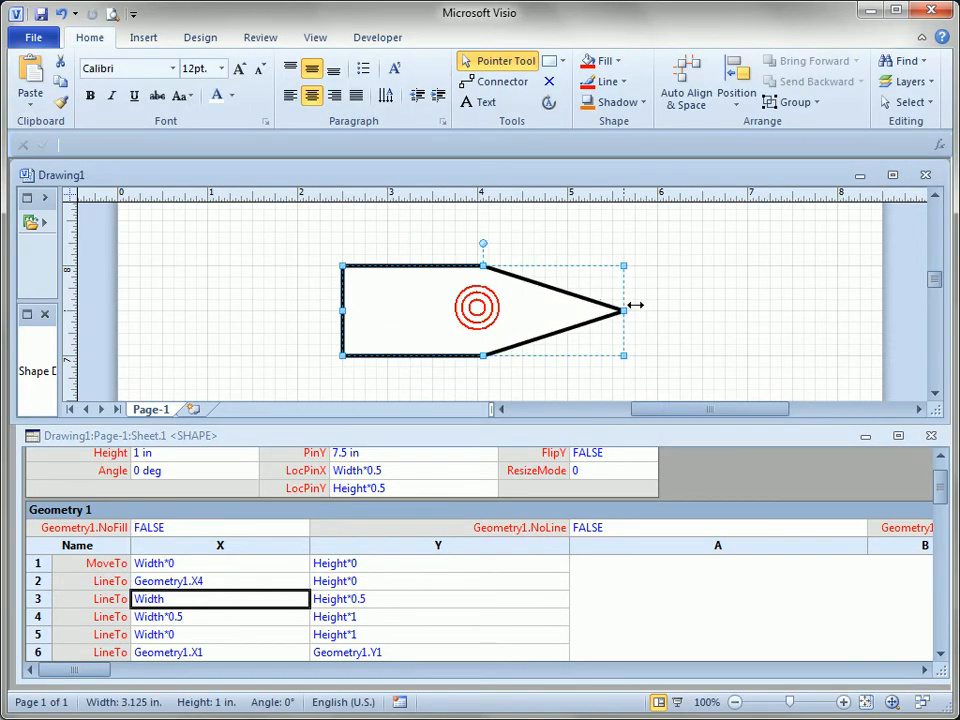
Resize the pointed arrow with its side handle to about 2.5 in wide.
left_click_drag(623, 305, 568, 327)
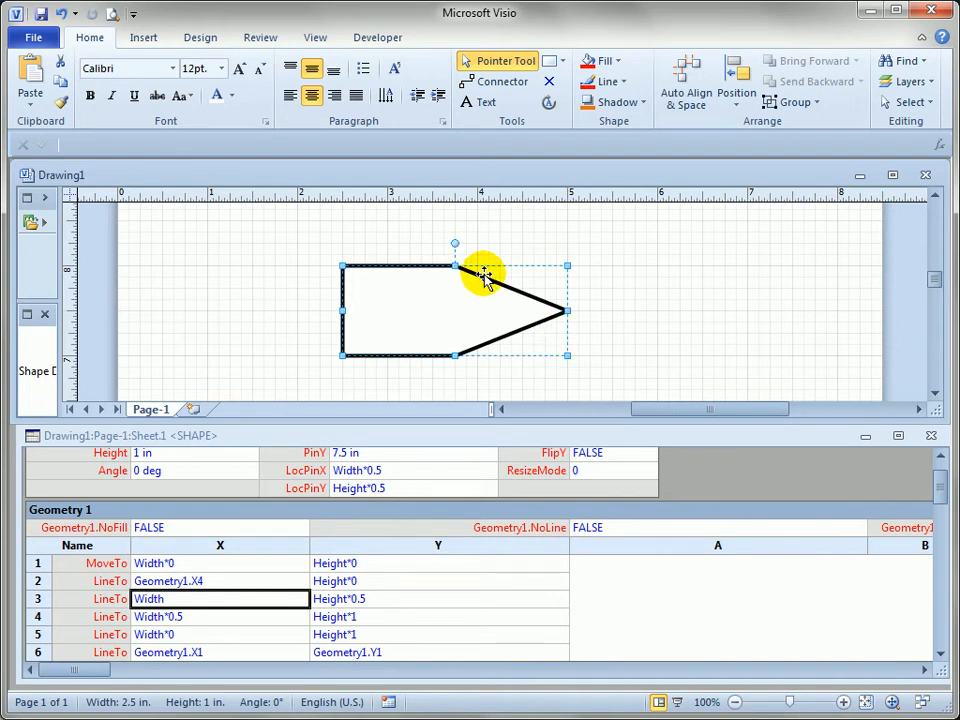
left_click_drag(485, 275, 568, 310)
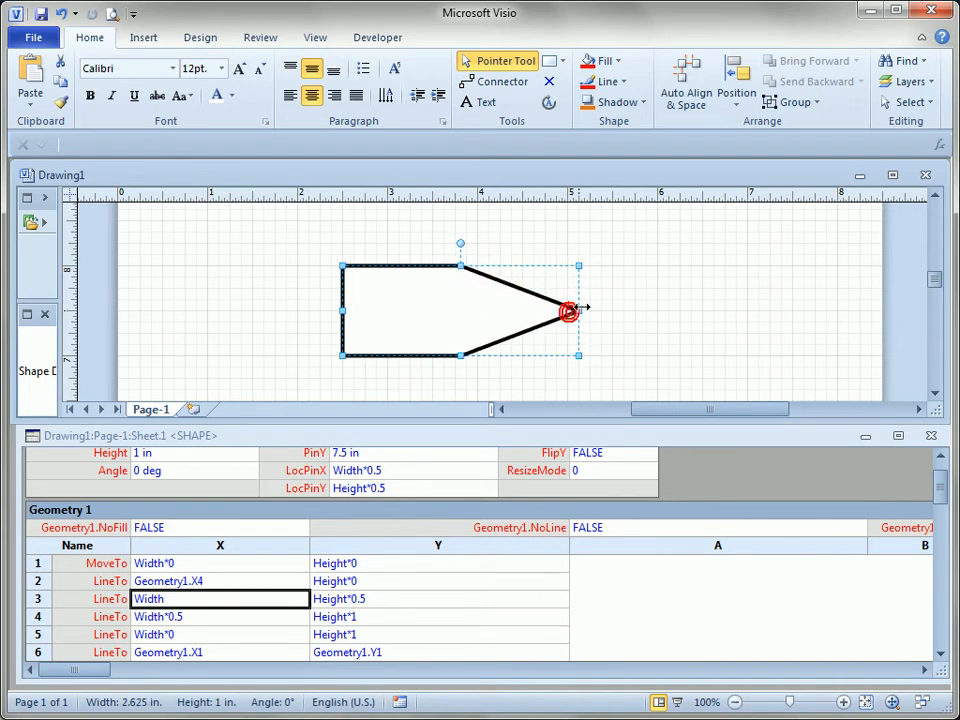
left_click_drag(575, 311, 530, 322)
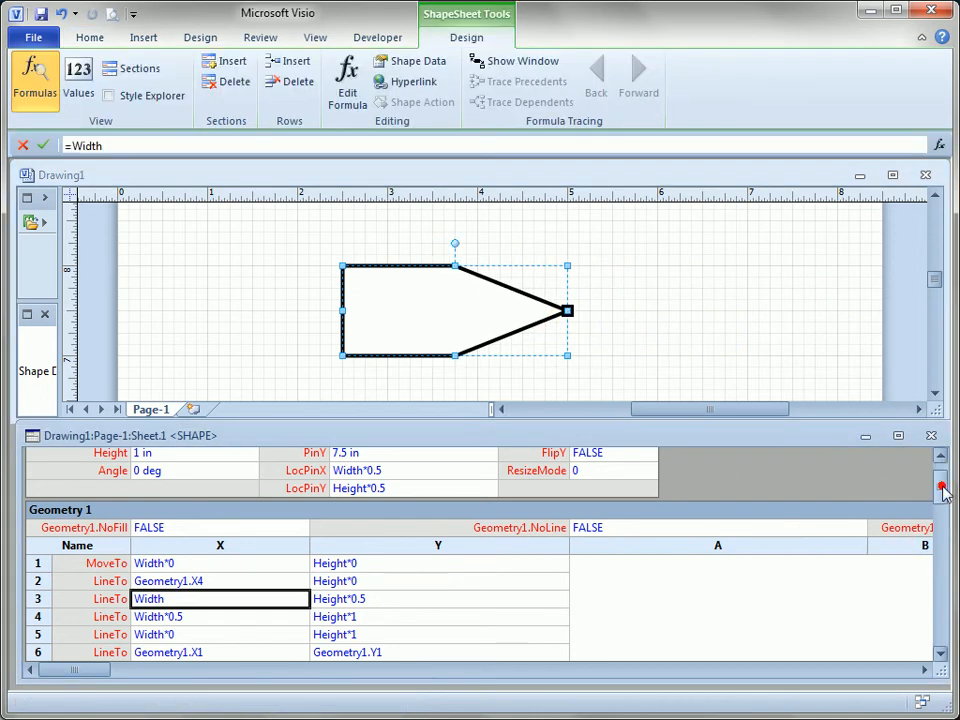
Scroll the ShapeSheet to Fill Format and select the FillForegnd cell.
scroll("down", 3)
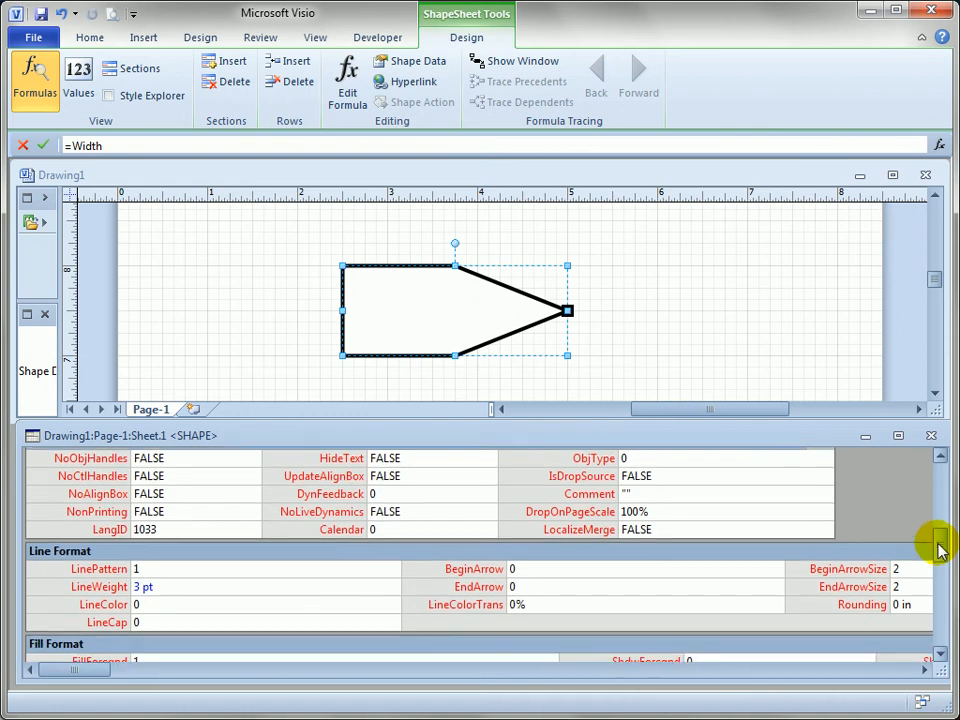
scroll("down", 3)
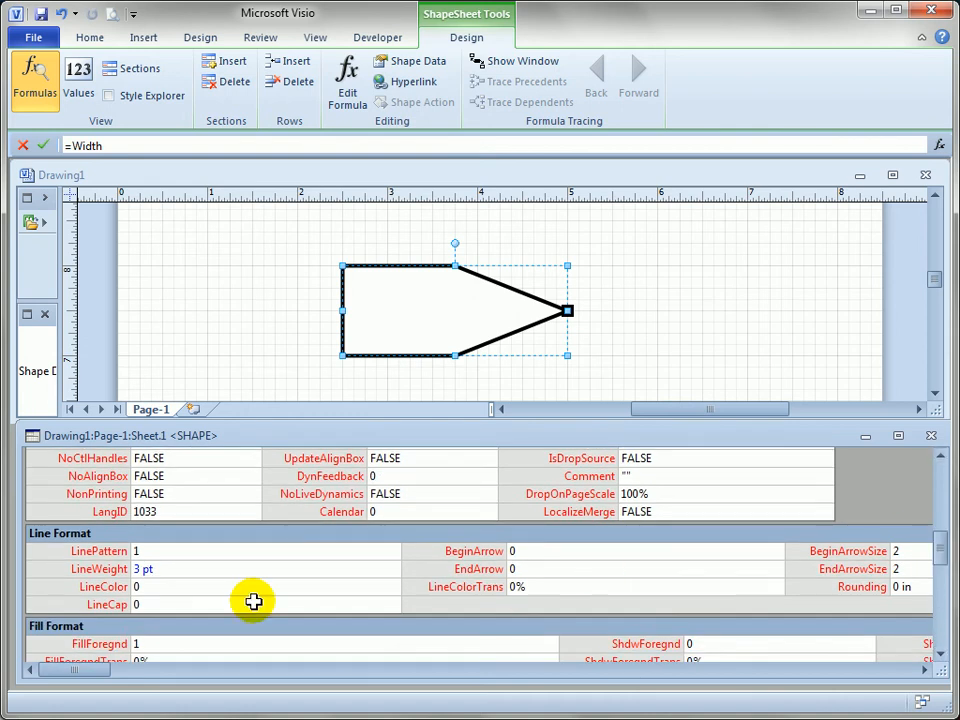
mouse_move(253, 569)
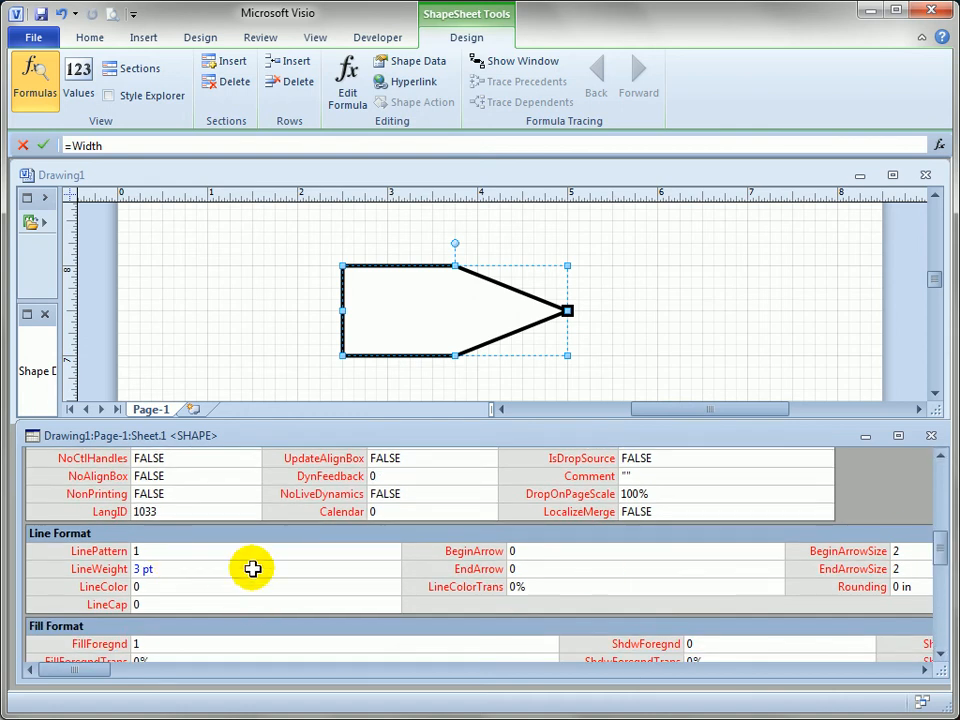
scroll("down", 3)
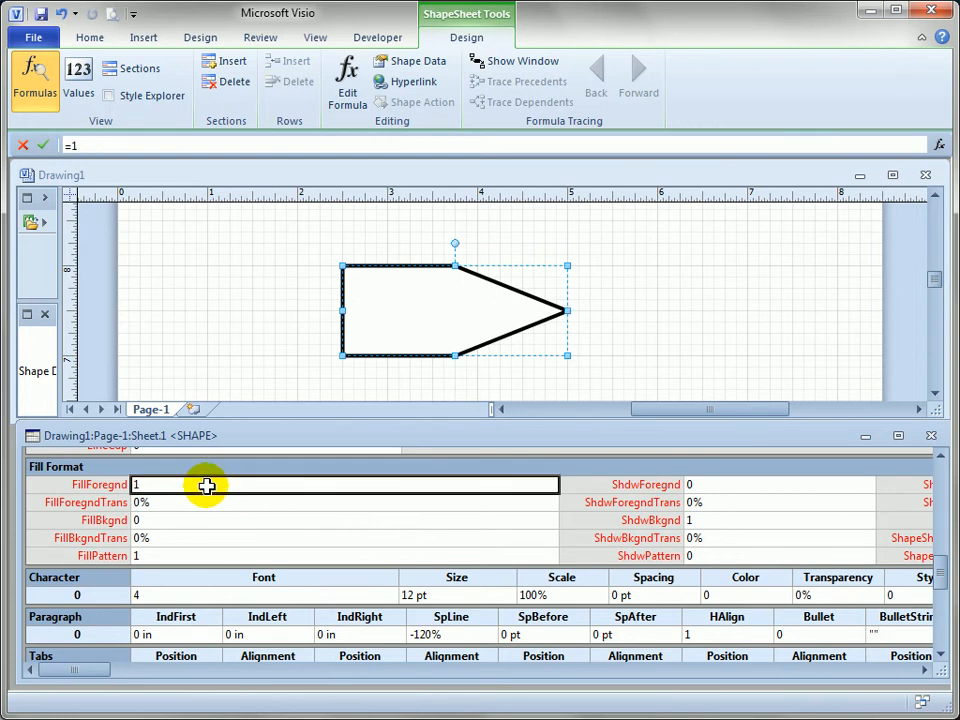
left_click(167, 520)
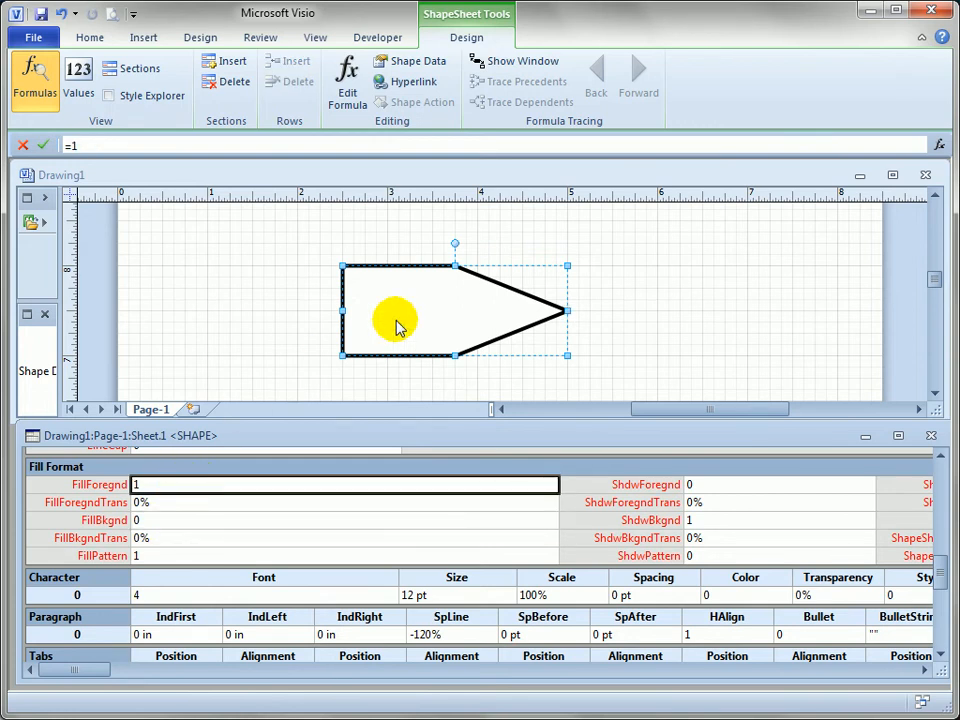
Pick Red from the mini toolbar's Fill Color menu for the arrow shape.
right_click(395, 318)
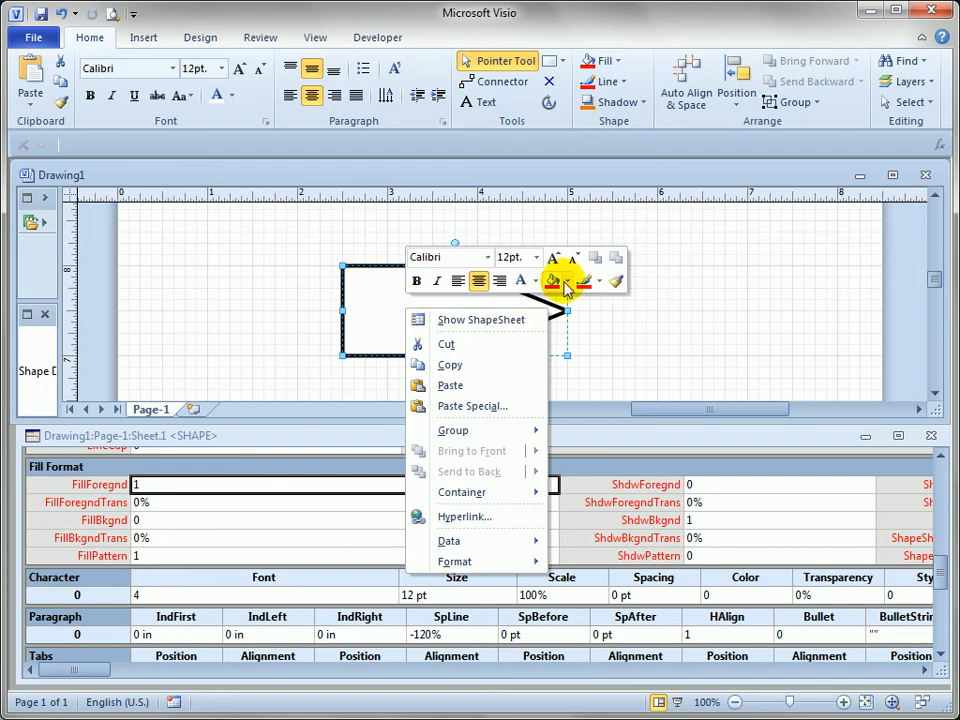
left_click(568, 281)
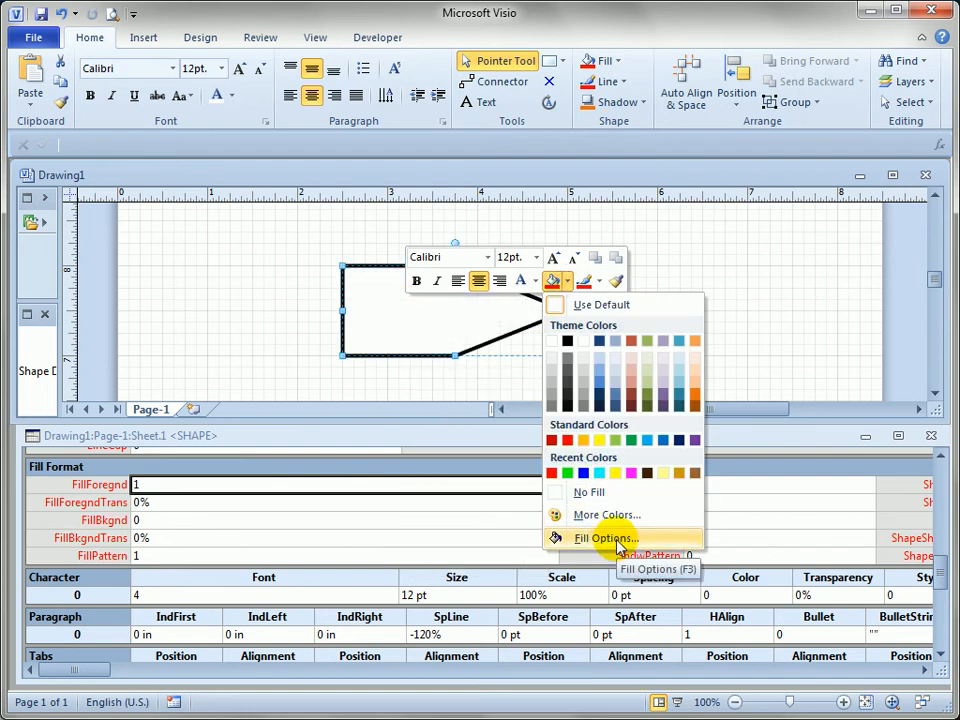
left_click(551, 440)
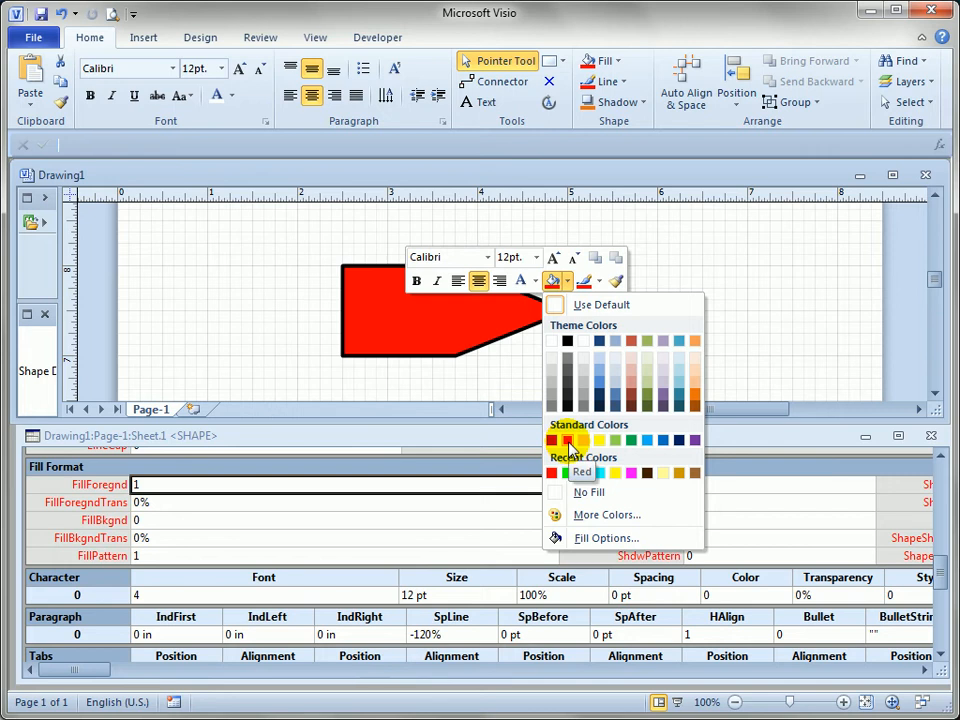
left_click(552, 440)
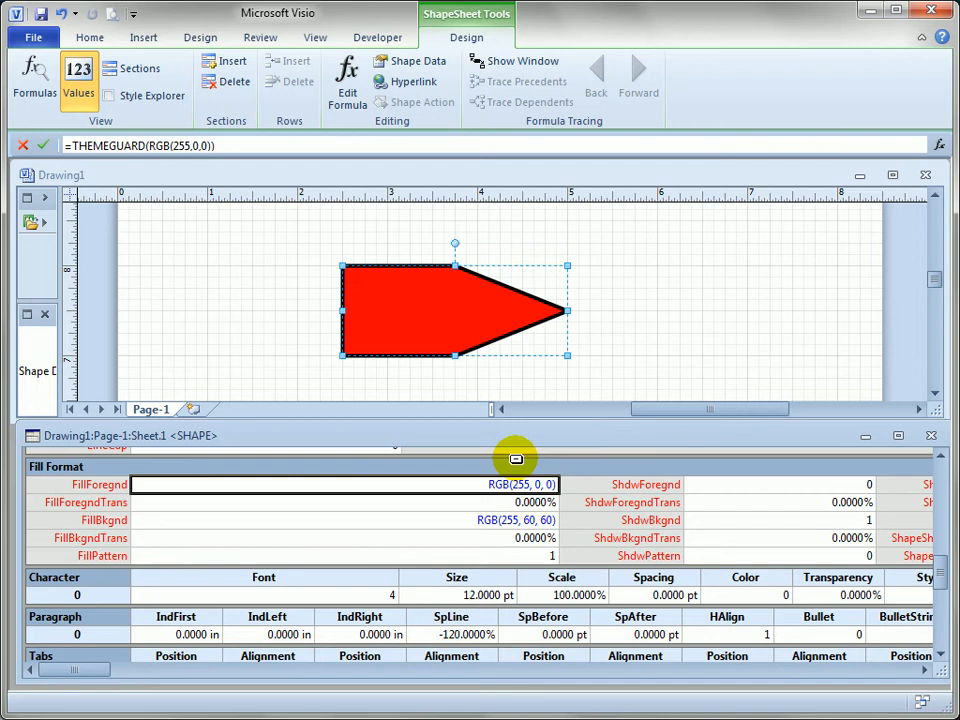
mouse_move(551, 510)
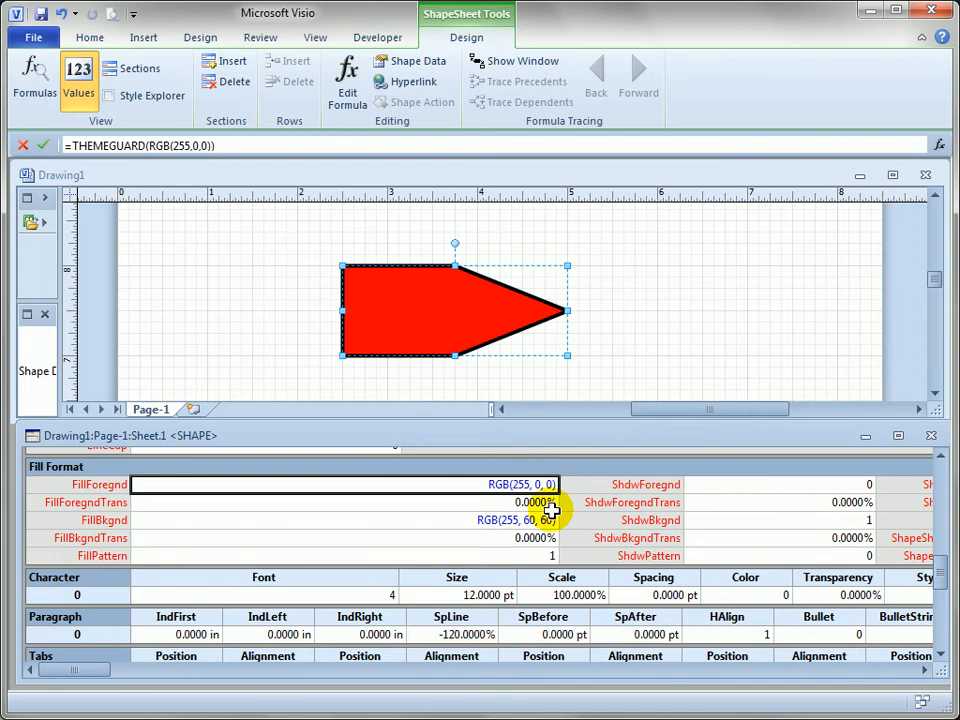
Preview FillForegnd values 0 and 1, then enter 3 to turn the arrow green.
type("0")
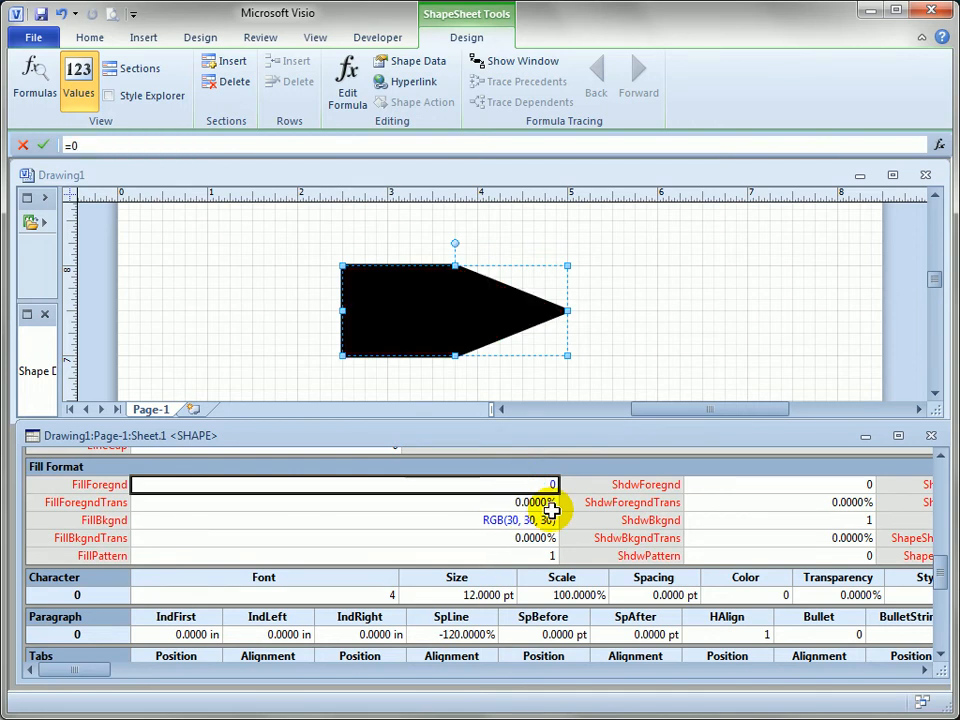
type("1")
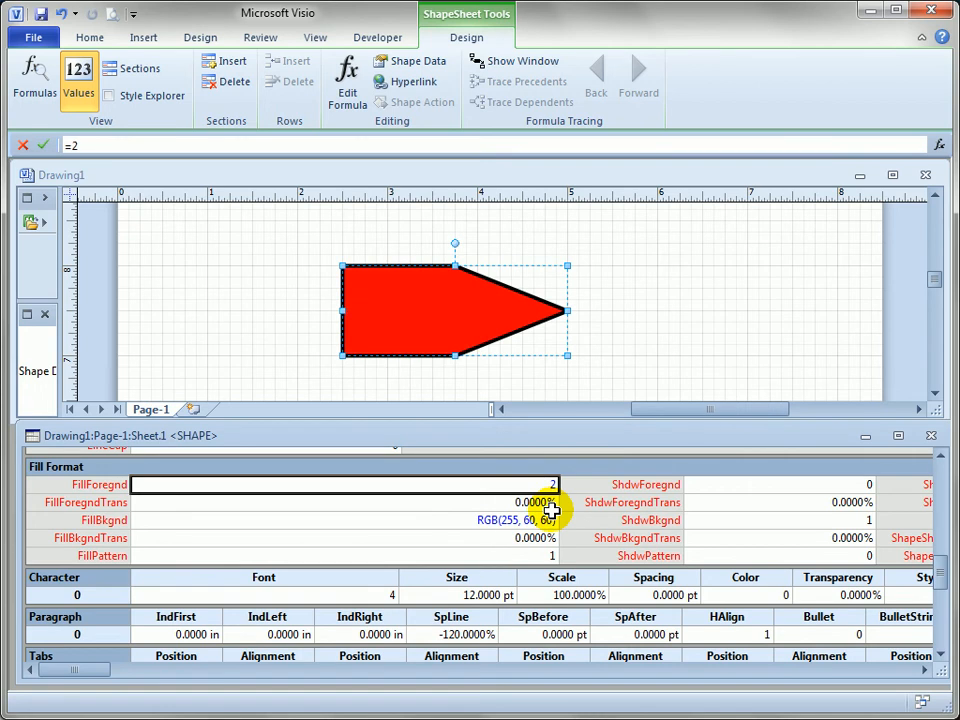
type("3")
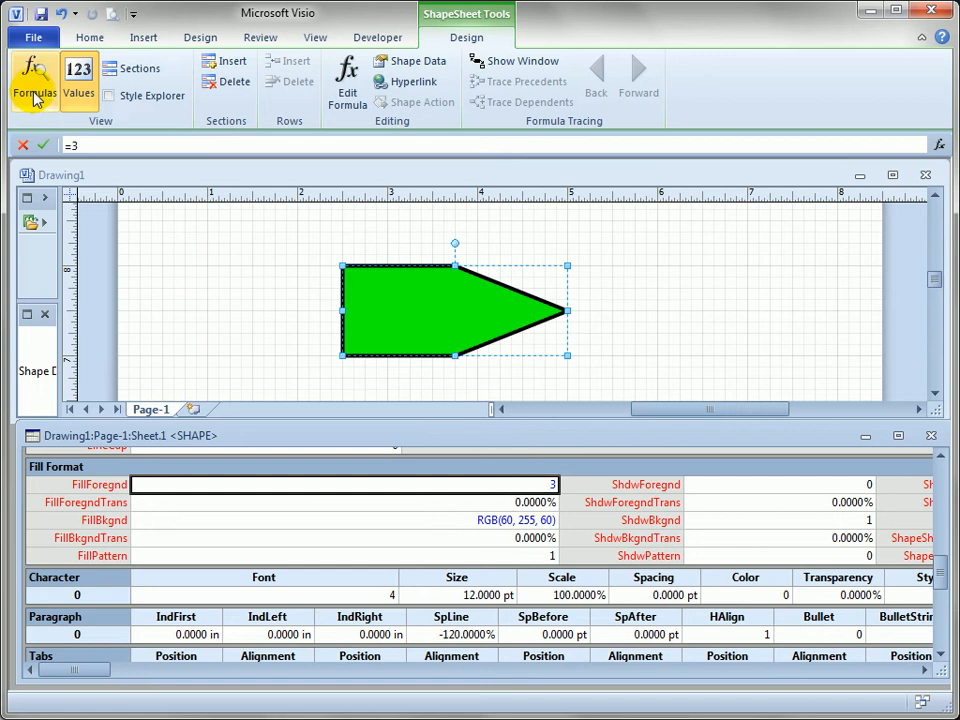
mouse_move(35, 85)
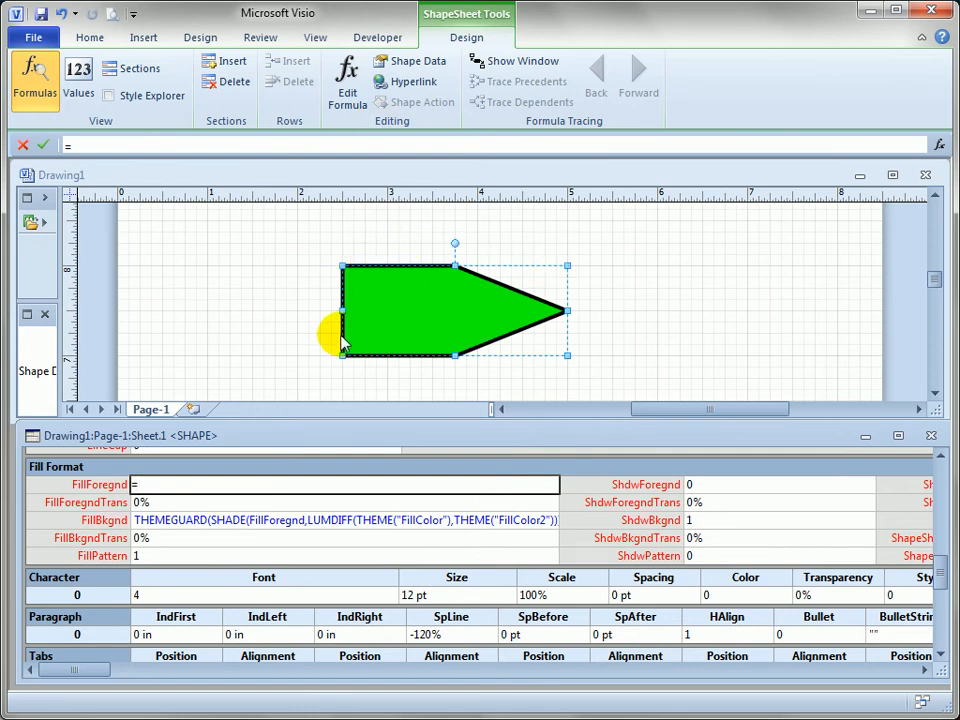
Enter =IF(Width>4 in,2,3) as the arrow's FillForegnd formula in the ShapeSheet.
type("if")
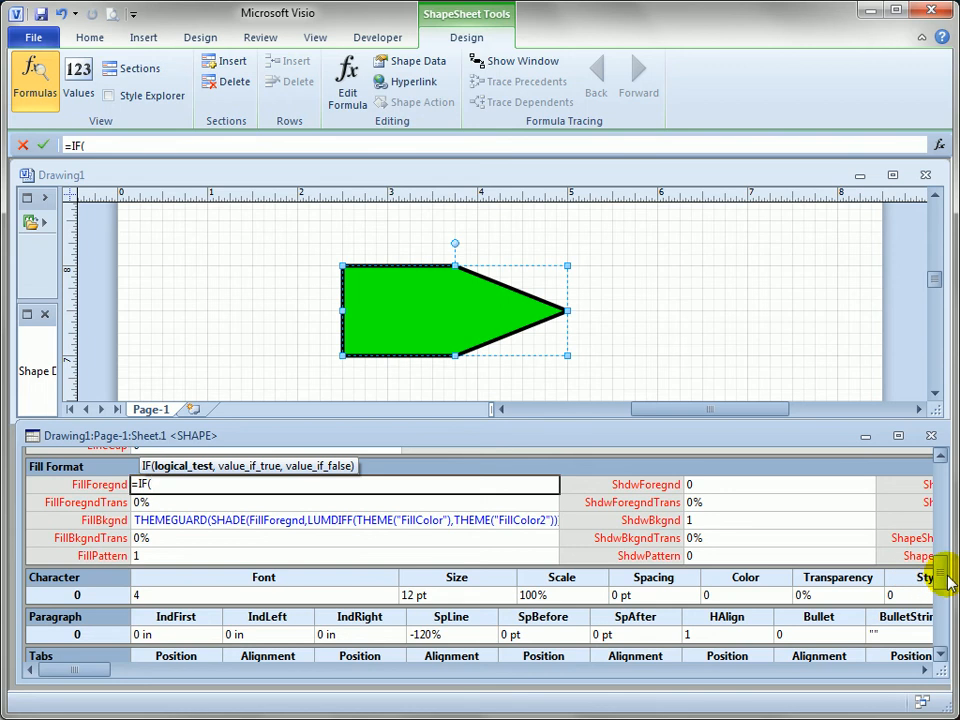
scroll("down", 3)
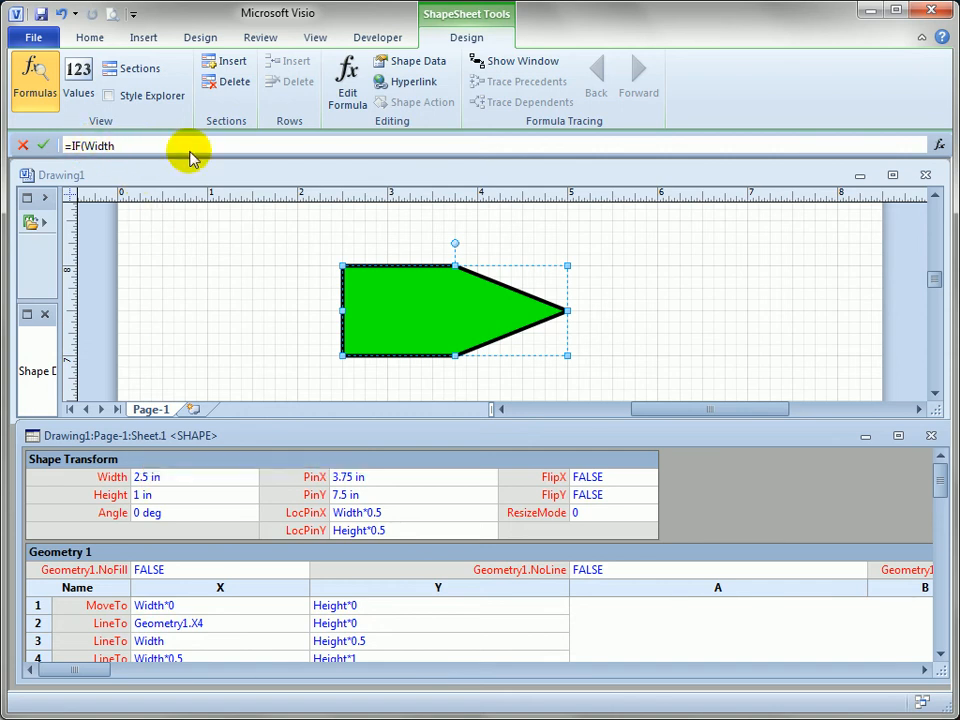
type(">4in,")
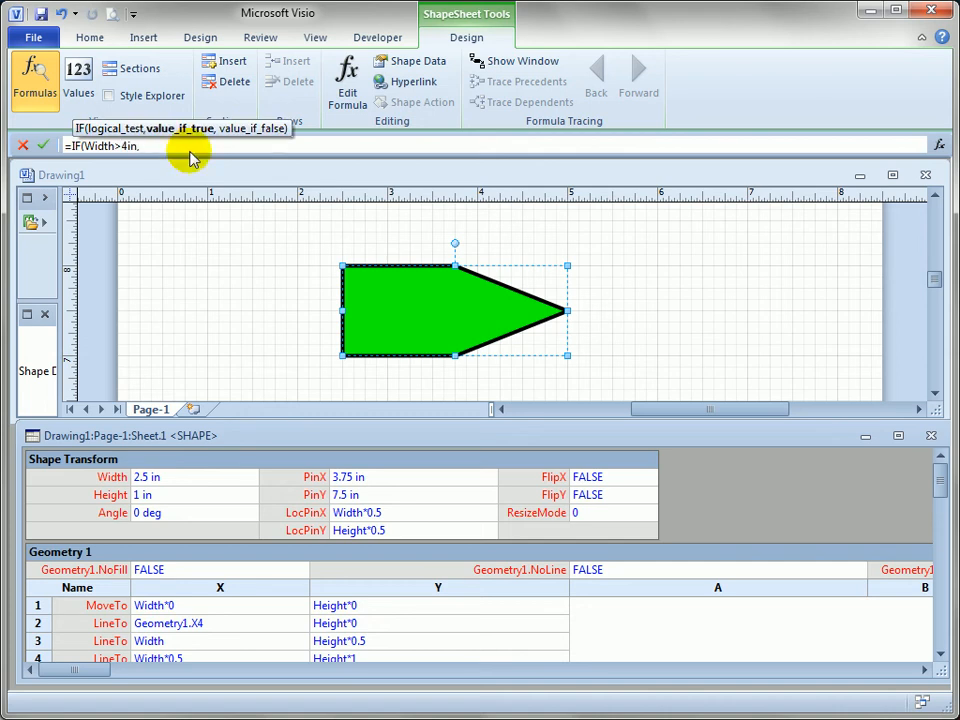
type("2,")
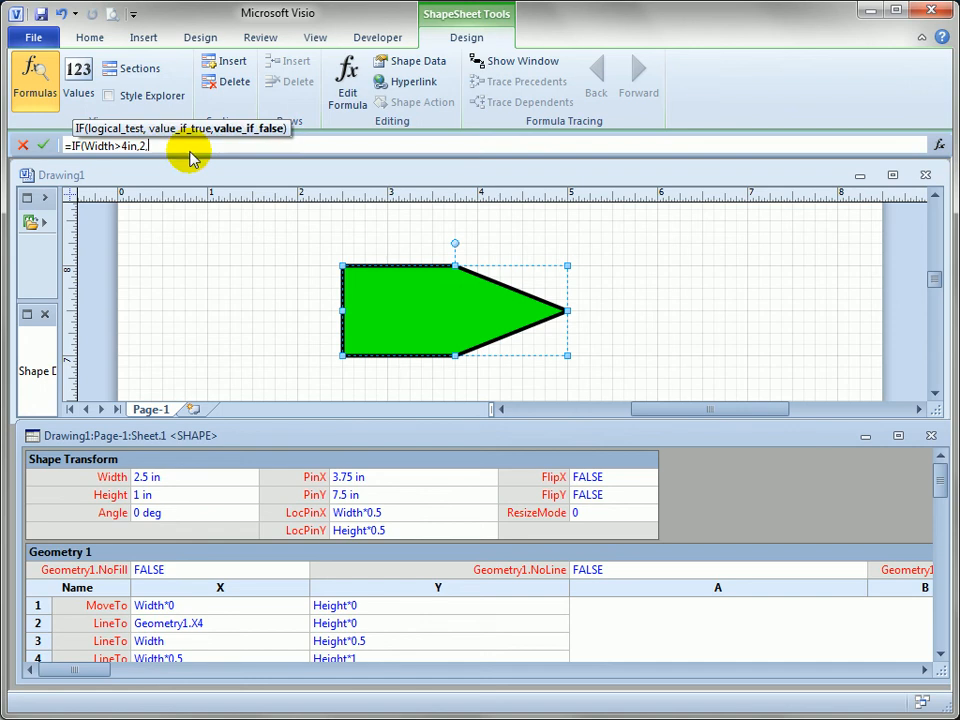
type("3)")
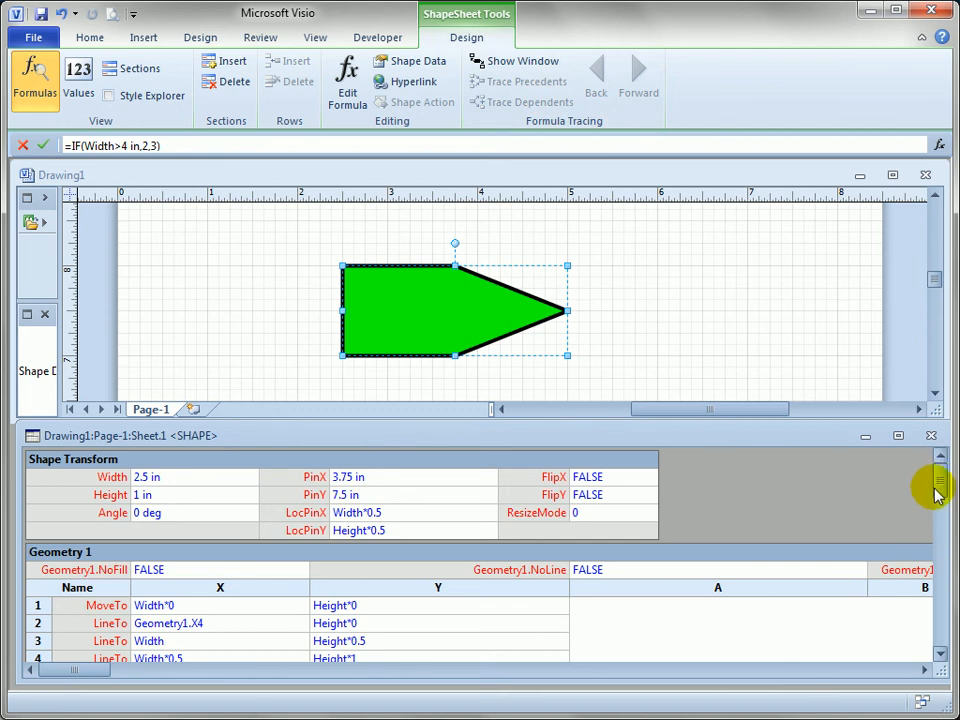
scroll("down", 3)
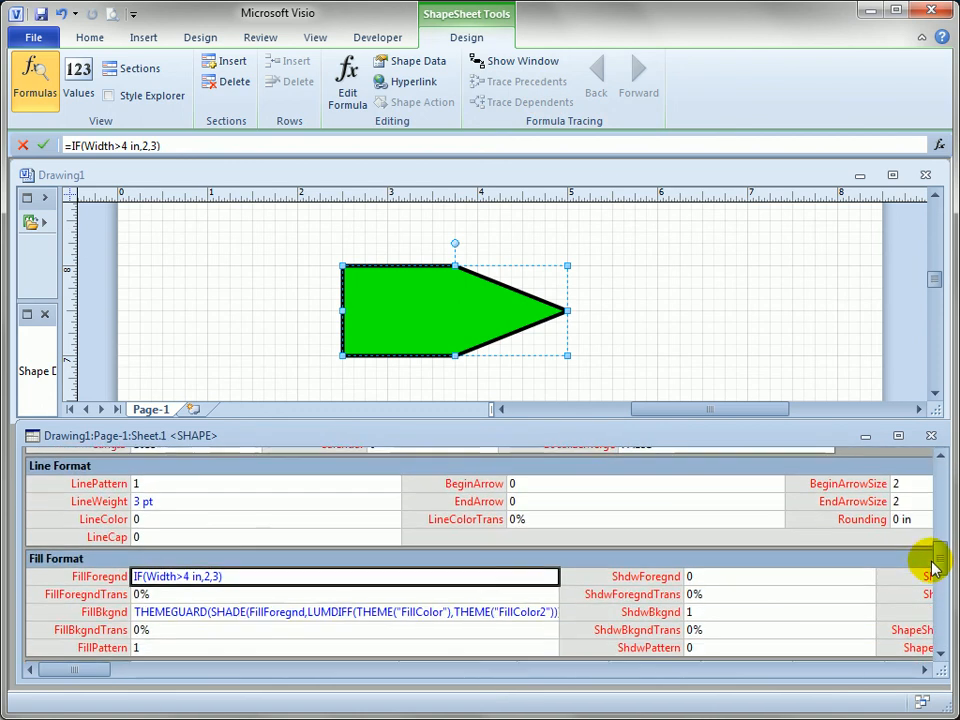
scroll("down", 3)
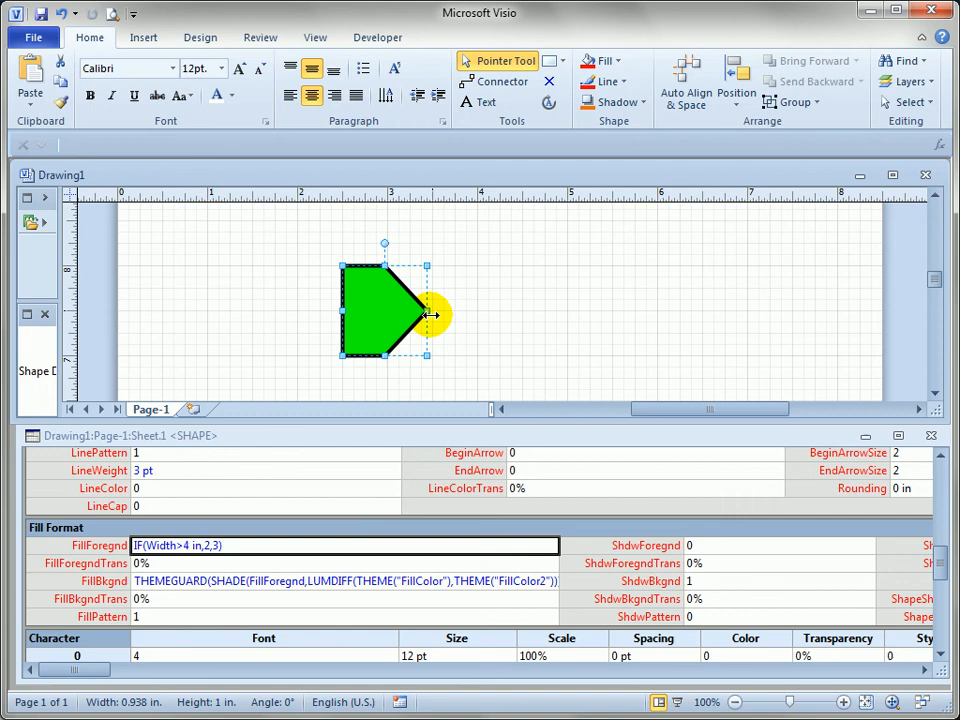
Resize the arrow under 1 in, past 4 in (red), then 3.75 in (green).
left_click_drag(430, 315, 758, 318)
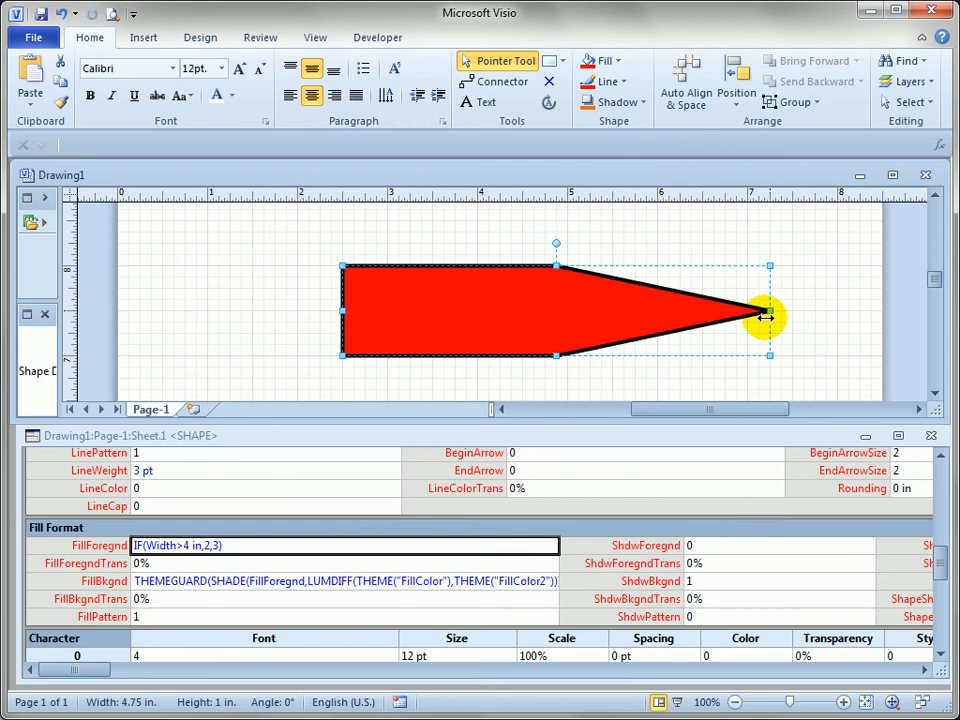
left_click_drag(768, 318, 678, 335)
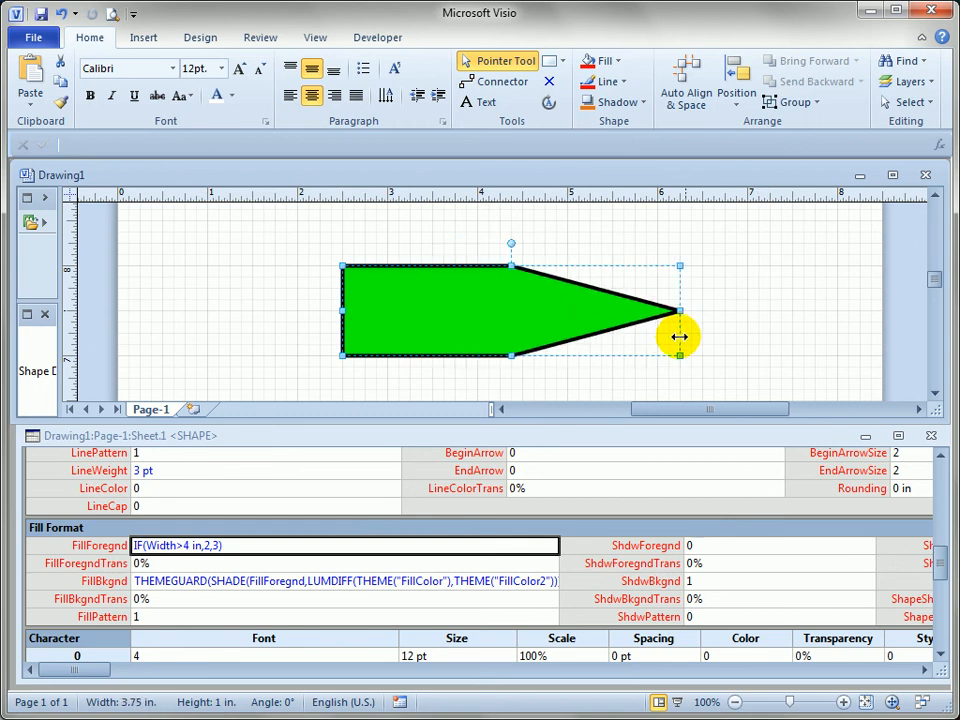
left_click_drag(680, 337, 735, 337)
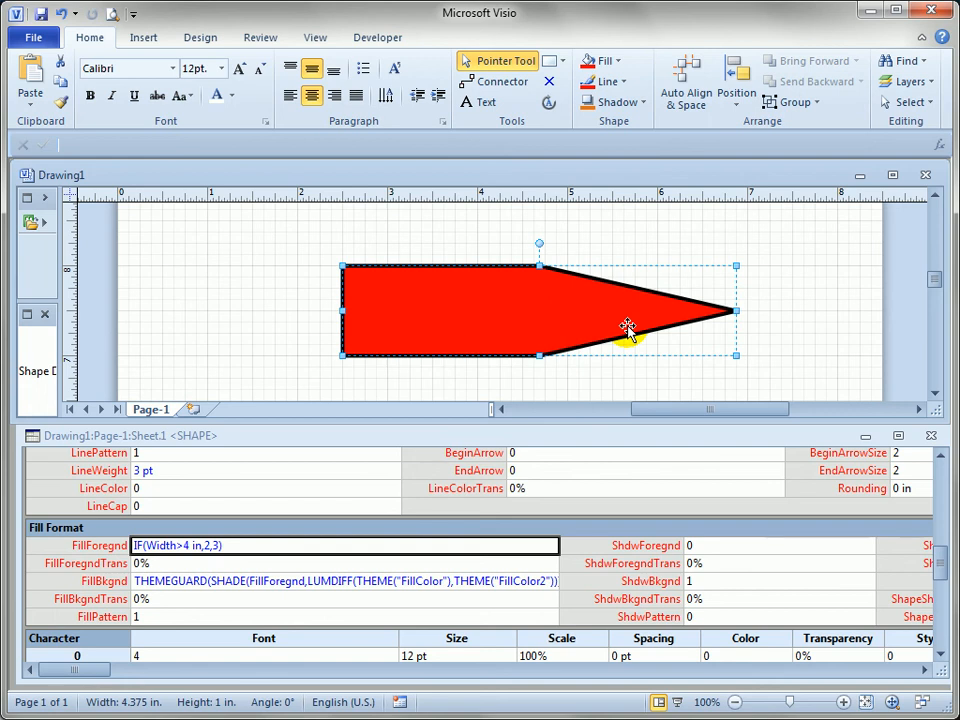
mouse_move(565, 343)
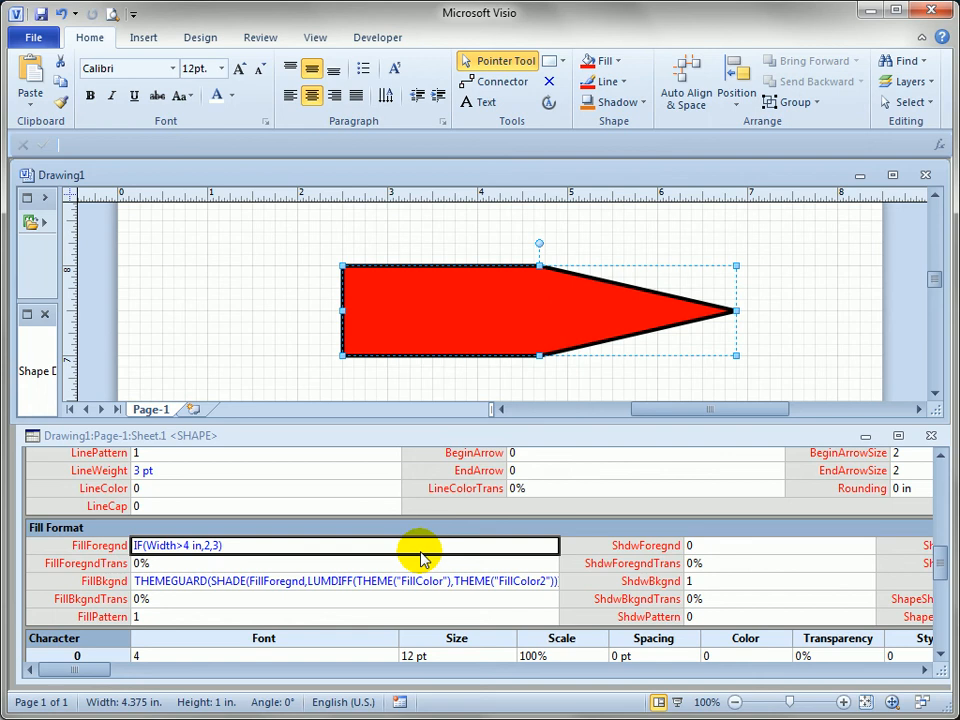
mouse_move(440, 557)
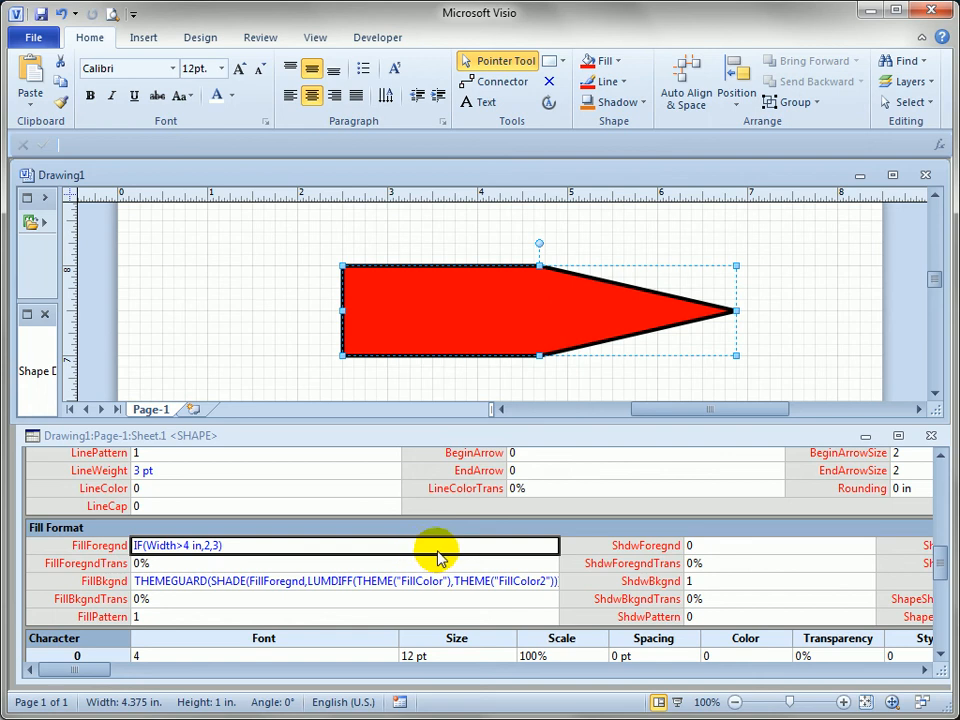